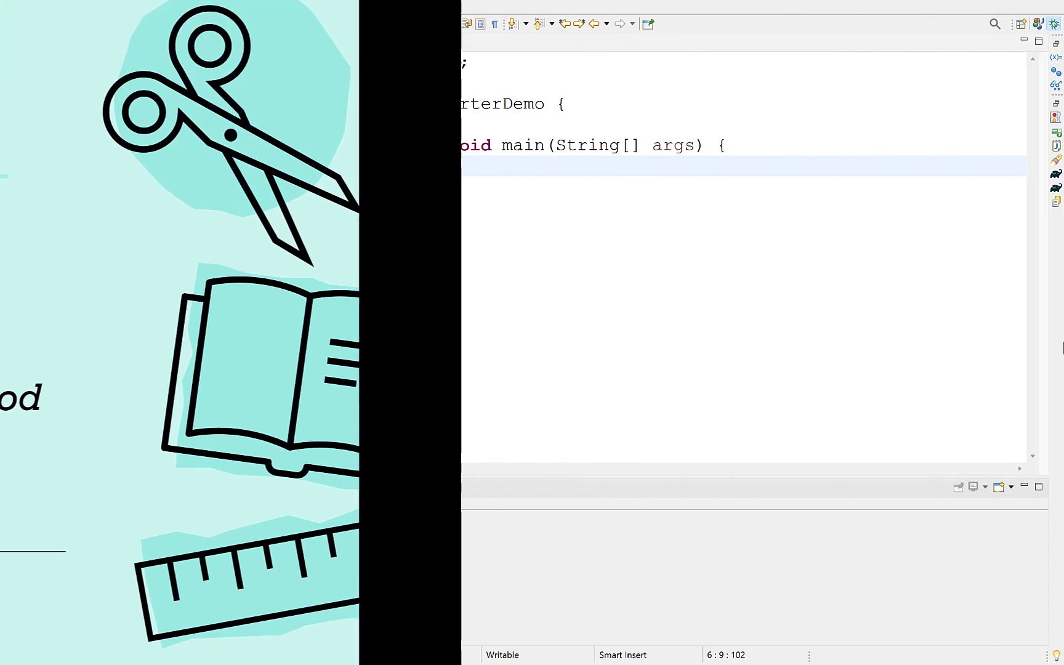
# Declare List<Integer> numbers = new ArrayList<>() and add 20, 30, 4, 290 and 120.
pyautogui.write('List<Inte>')
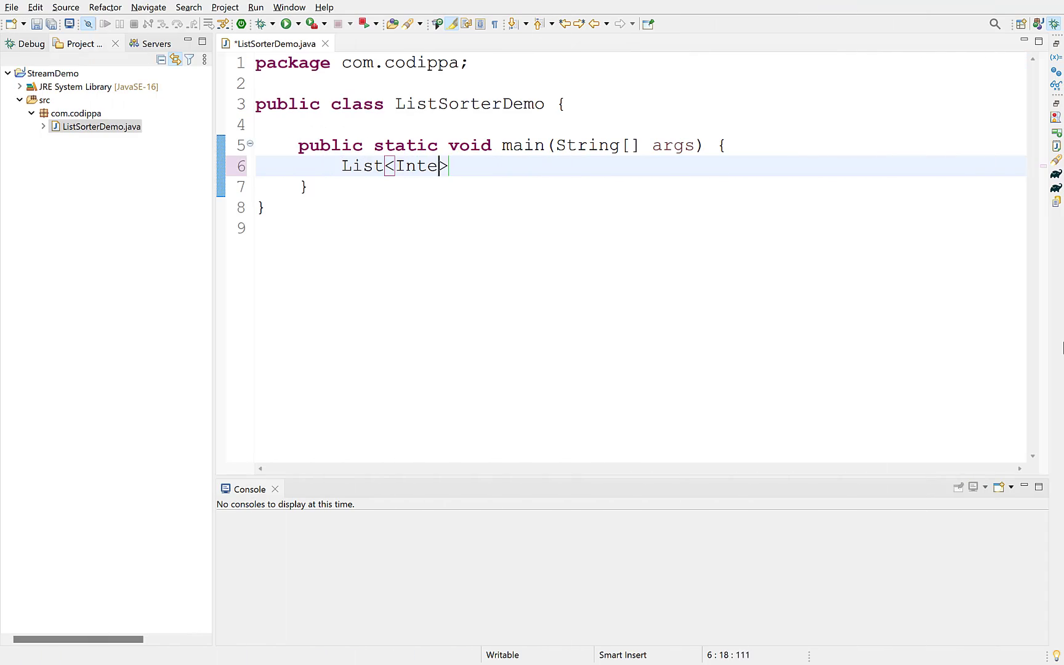
pyautogui.write('ger> numbers = new ArrayList<>();')
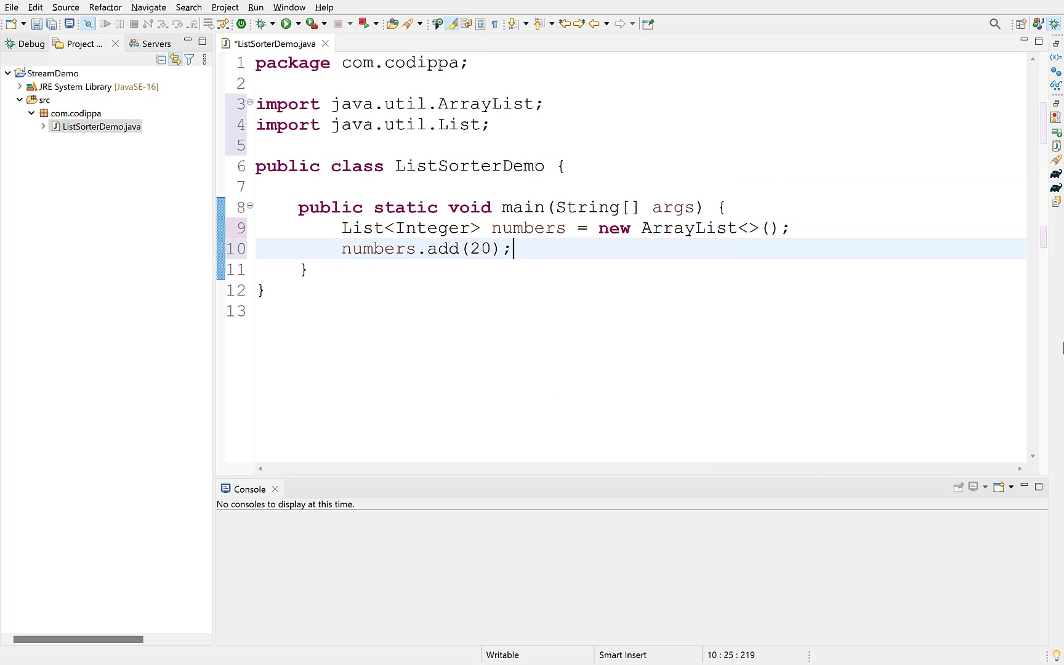
pyautogui.write('numbers.add(30);')
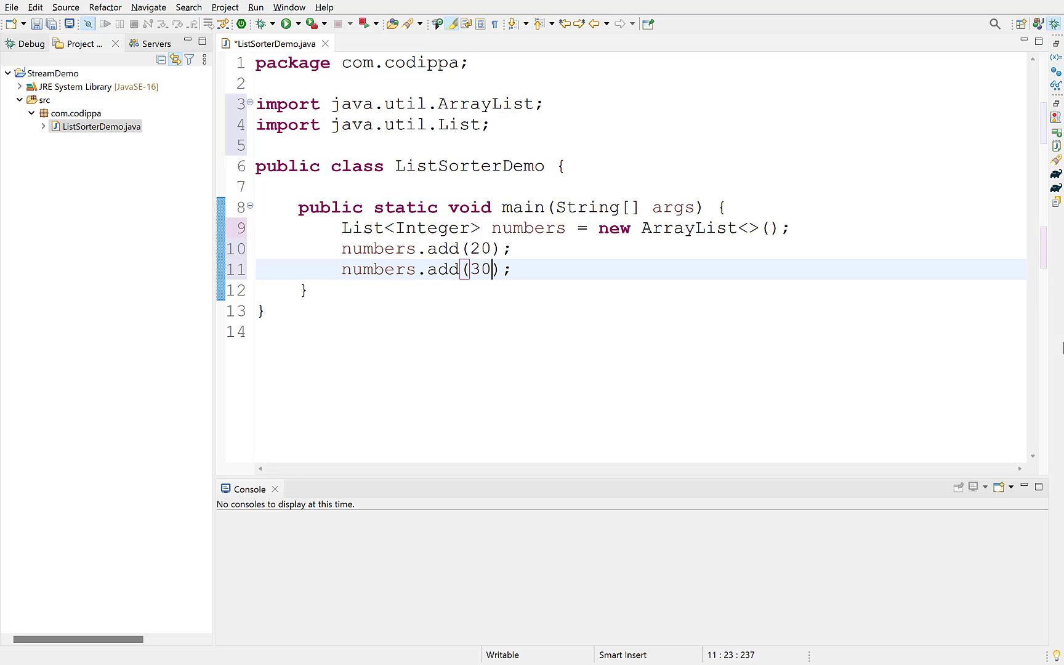
pyautogui.write('numbers.add(4);')
pyautogui.write('numbers.add(20);')
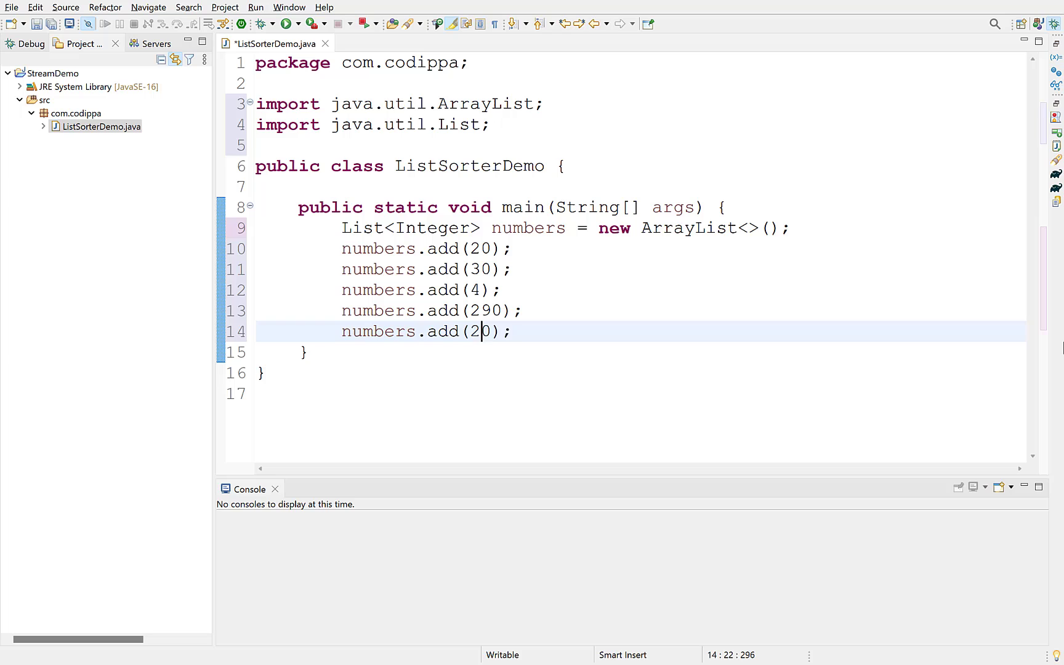
pyautogui.write('1')
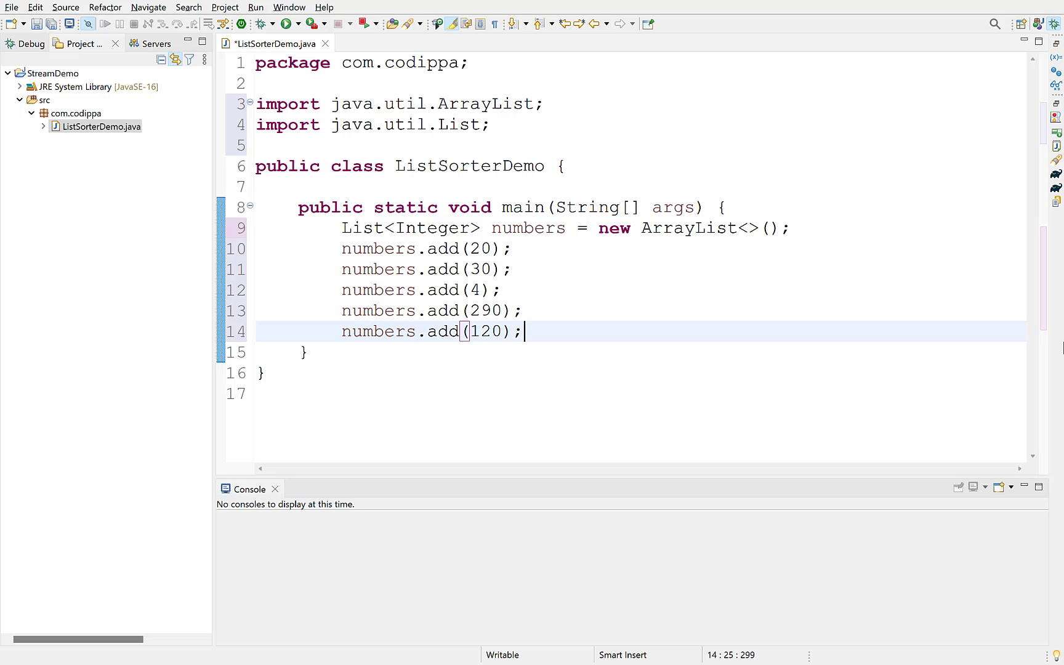
# Sort the list with Collections.sort(numbers), accepting the auto-imports.
pyautogui.write('Collec')
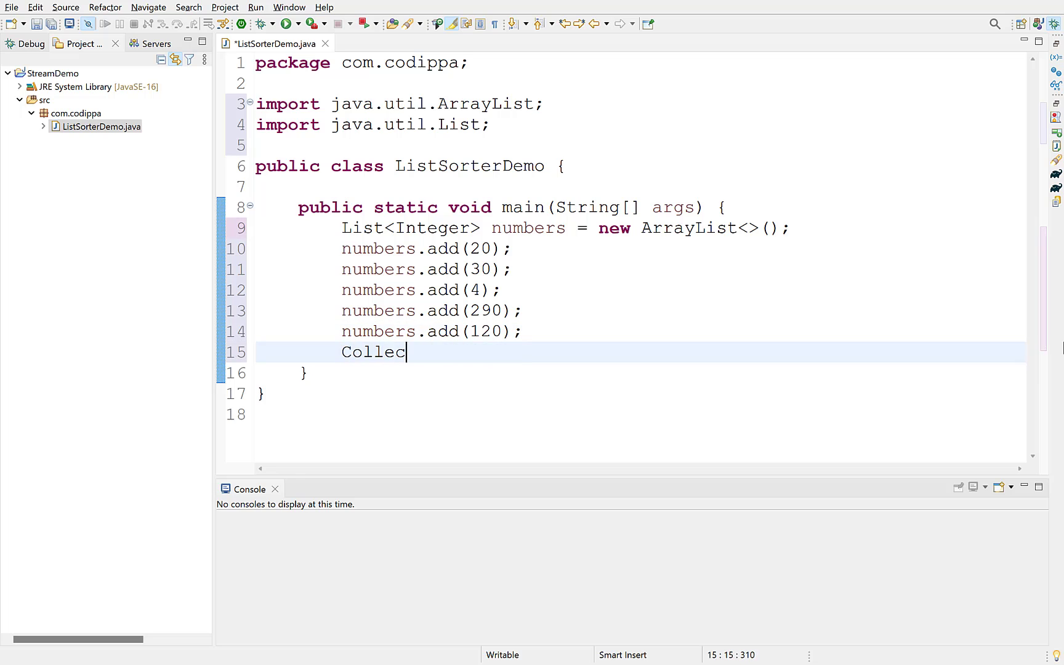
pyautogui.write('tions.sort(numbers);')
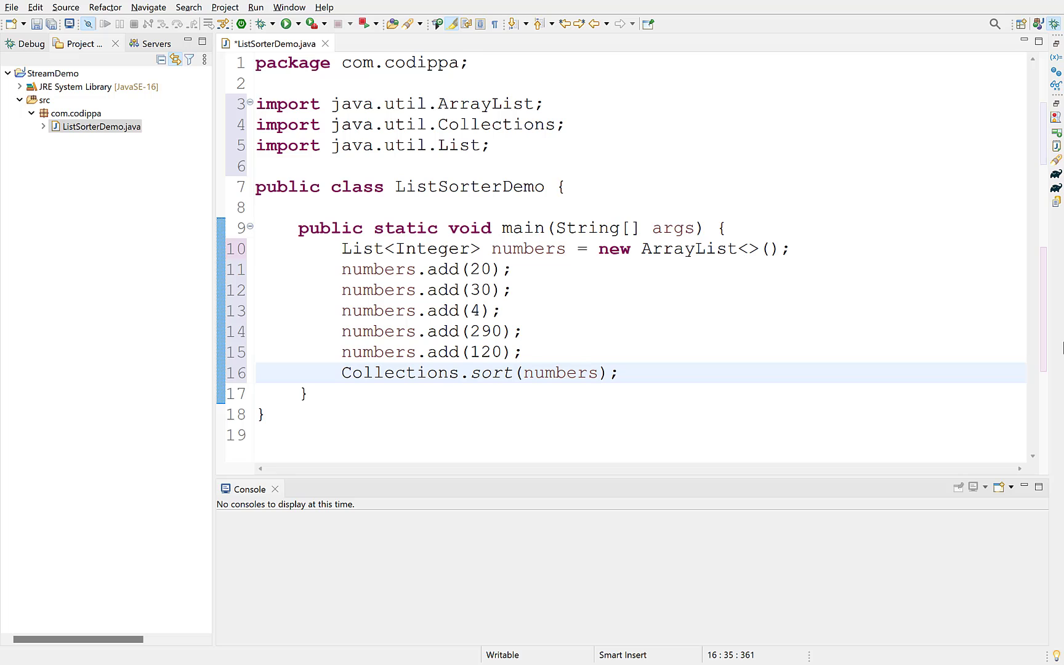
# Print numbers before and after sorting, run it, switch to Collections.reverse and comment that line out.
pyautogui.write('System.out.println(numbers);')
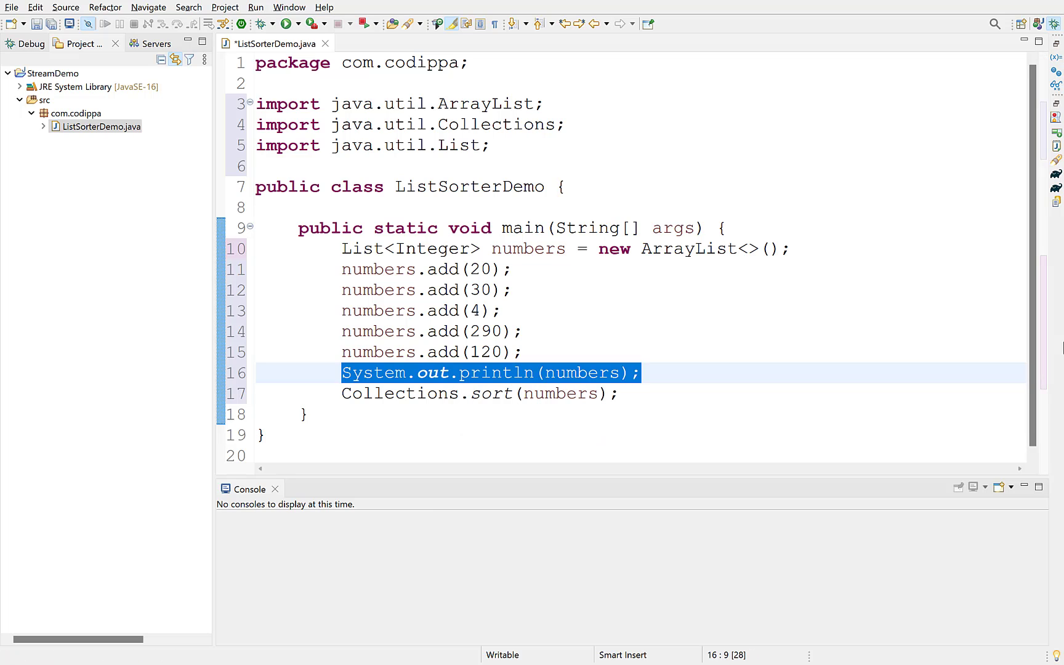
pyautogui.rightClick(634, 412)
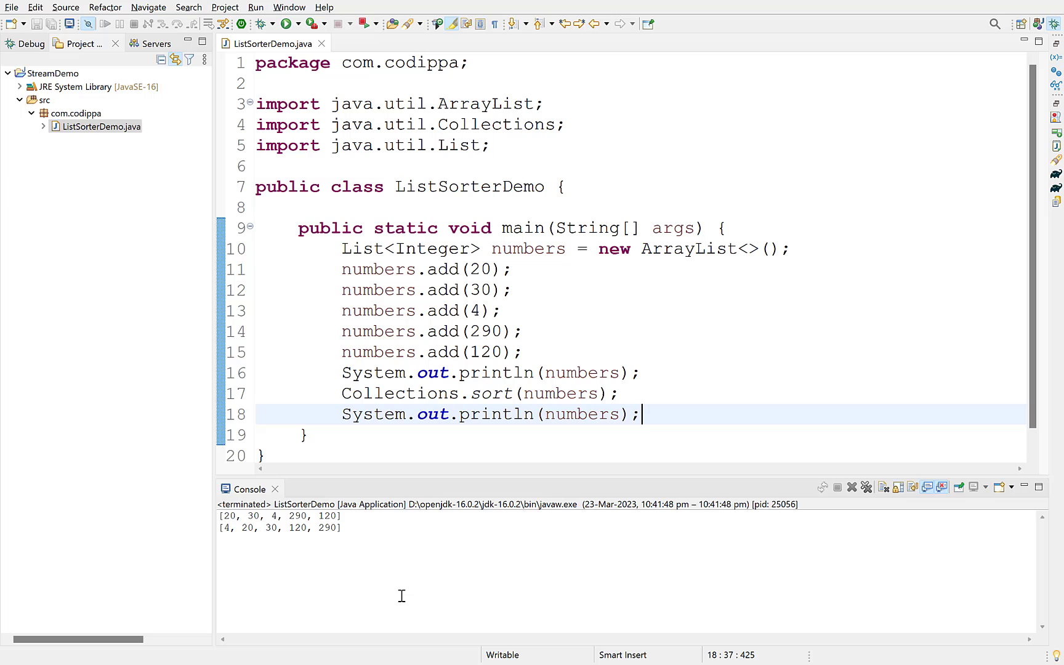
pyautogui.moveTo(512, 395)
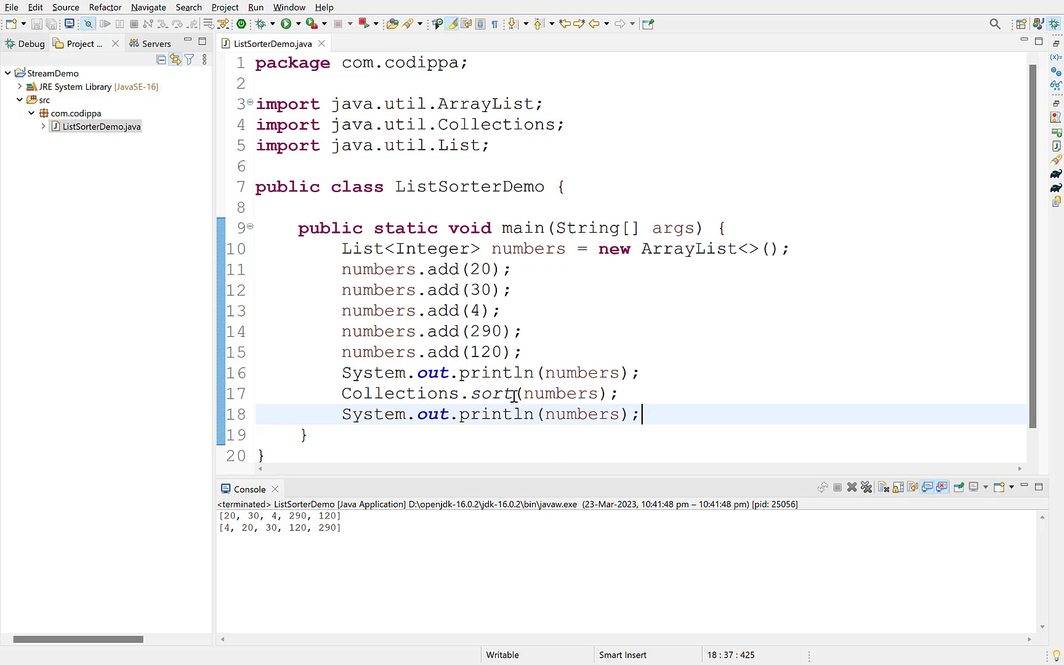
pyautogui.moveTo(380, 543)
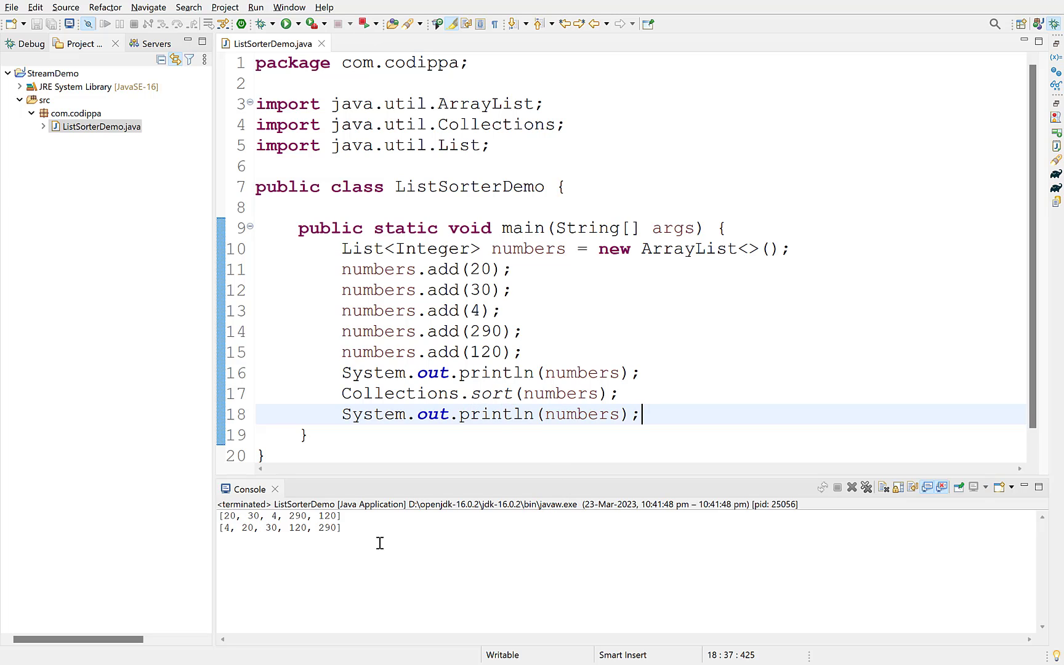
pyautogui.moveTo(486, 396)
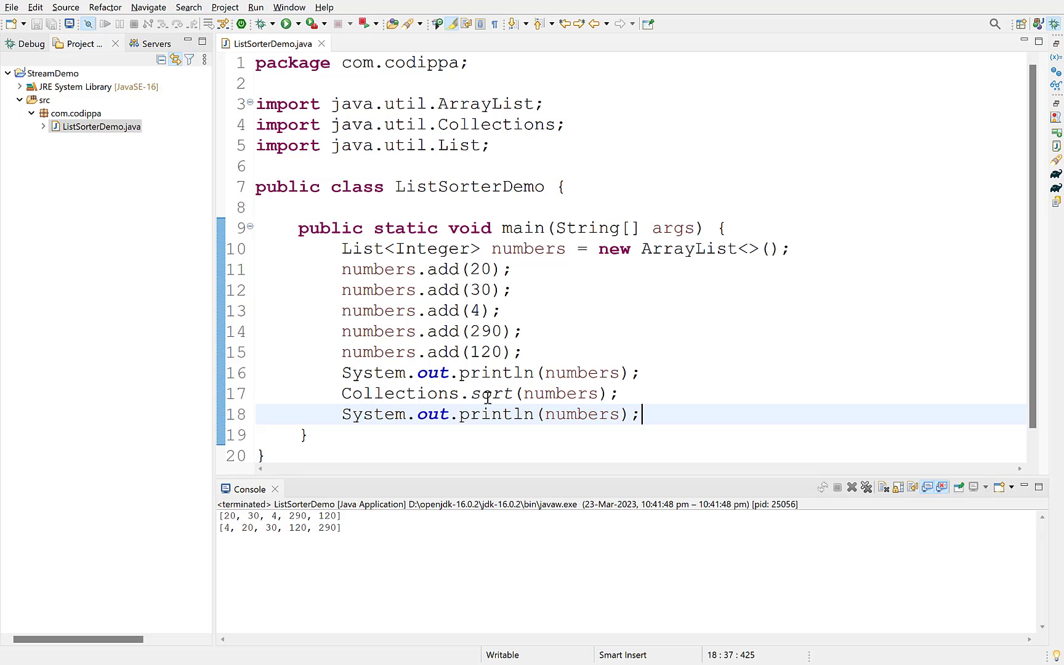
pyautogui.write('revers')
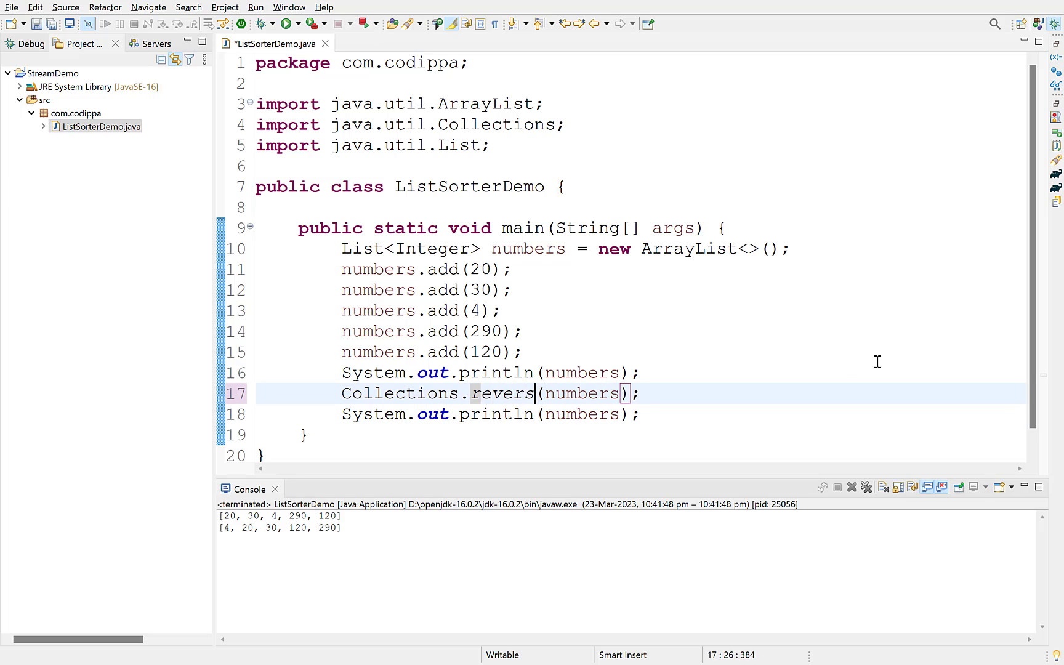
pyautogui.write('e')
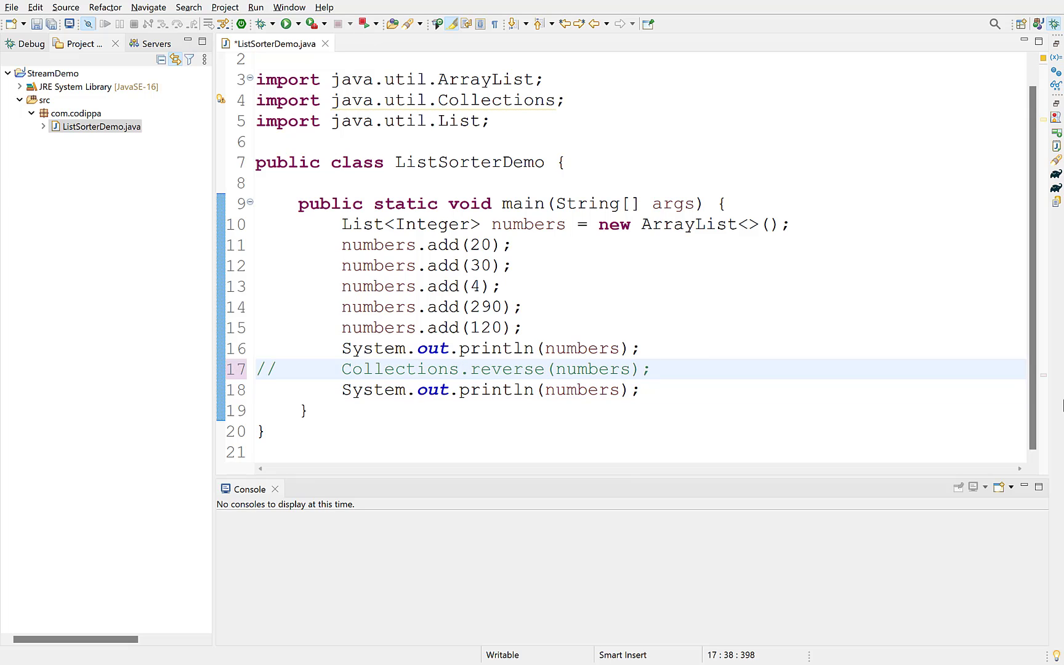
# Create Stream<Integer> stream = numbers.stream() and sortedStream = stream.sorted().
pyautogui.press('enter')
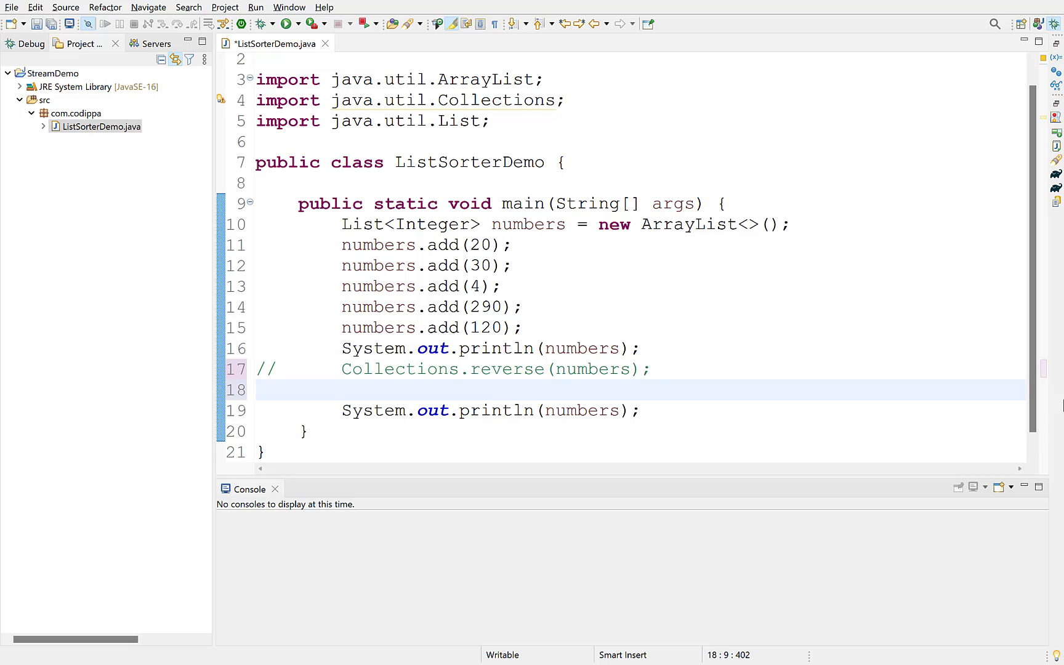
pyautogui.write('numbers.str')
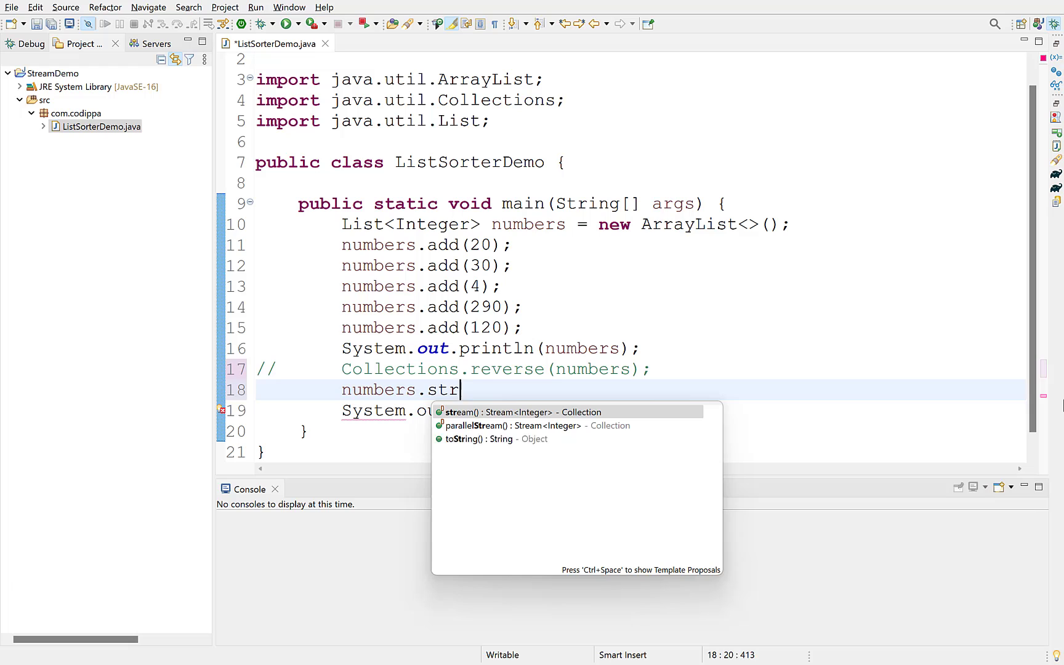
pyautogui.click(500, 411)
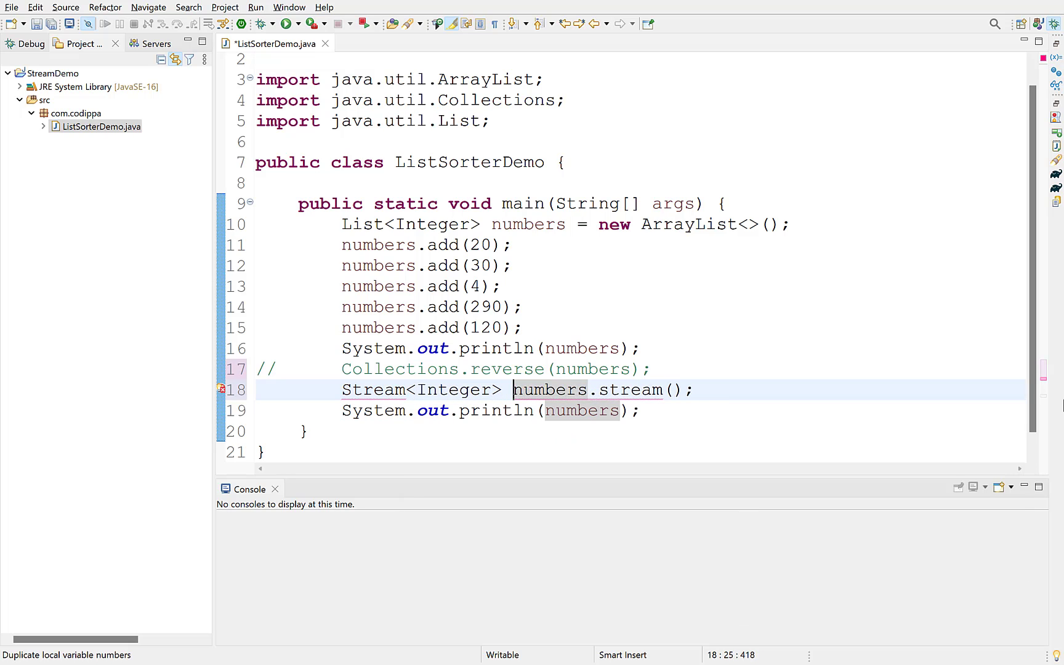
pyautogui.write('stream =')
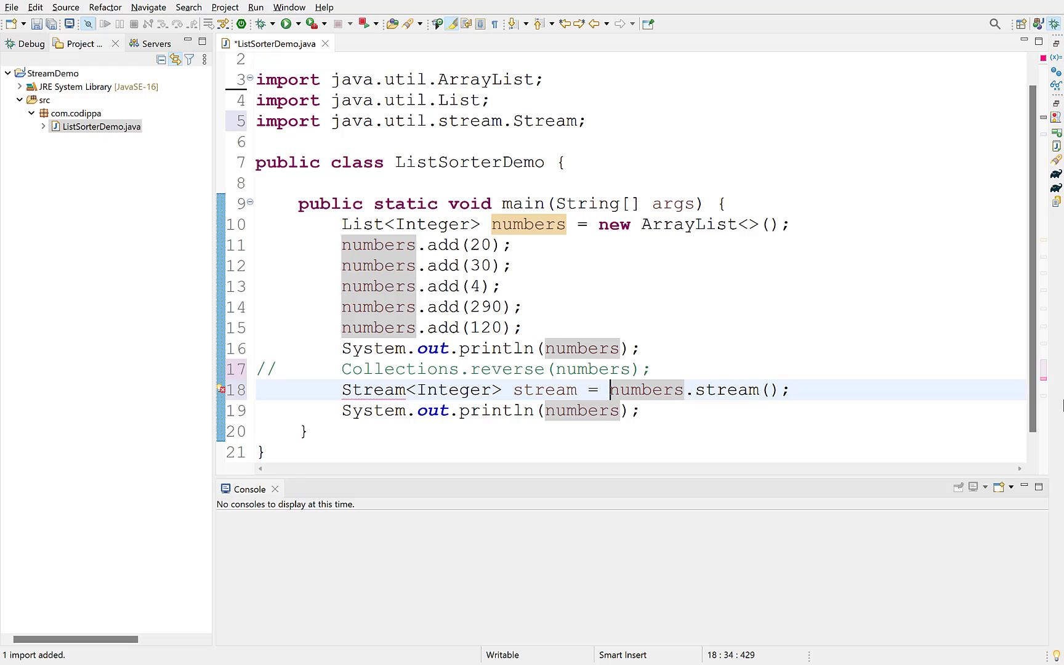
pyautogui.write('stream.sorted();')
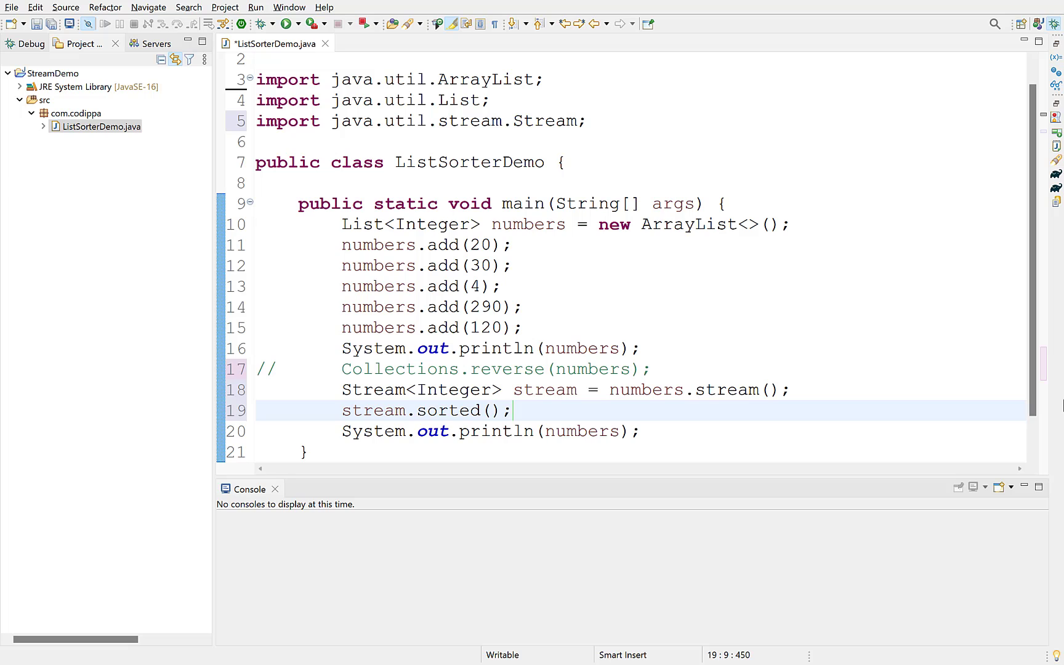
pyautogui.write('Stream<Integer> sortedStream =')
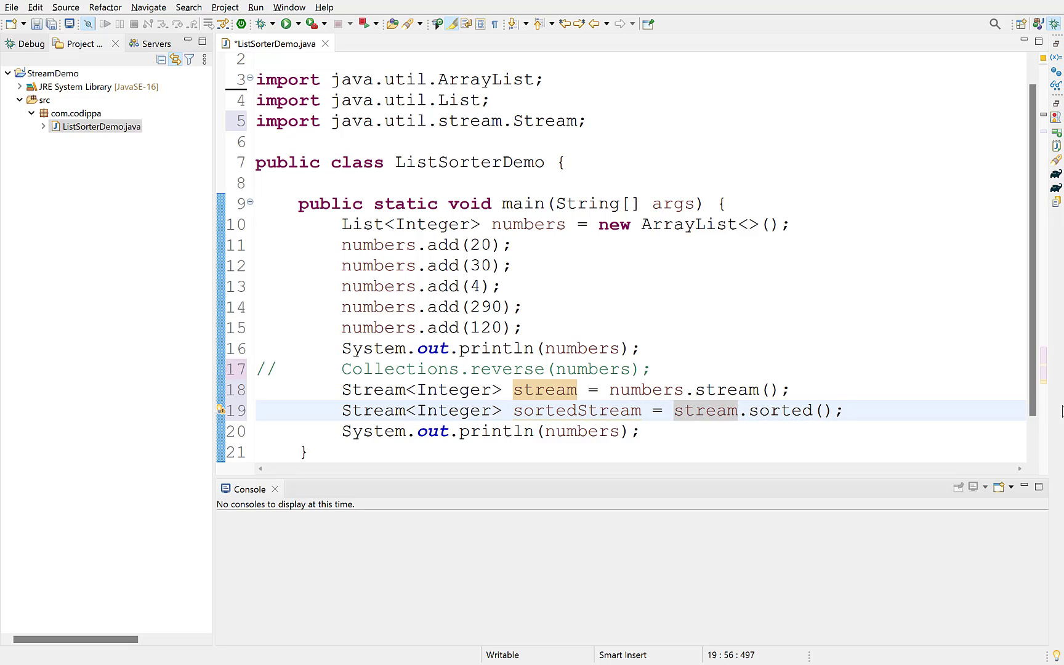
# Collect sortedStream with Collectors.toList() into sortedNumbers and print it.
pyautogui.write('sortedStream.collect')
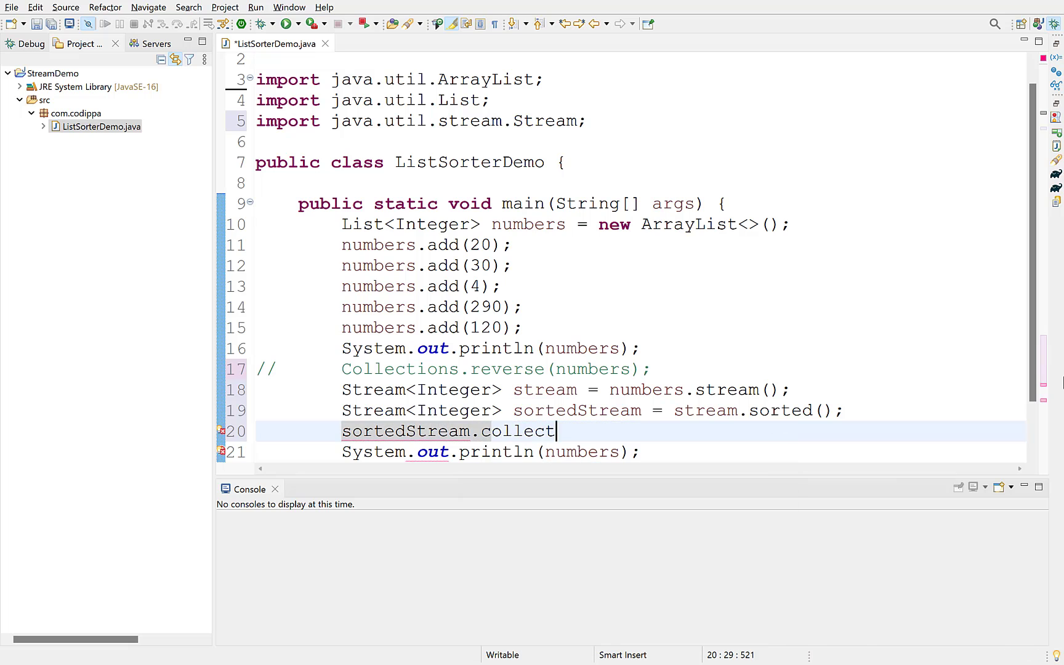
pyautogui.write('(Collectors.toList')
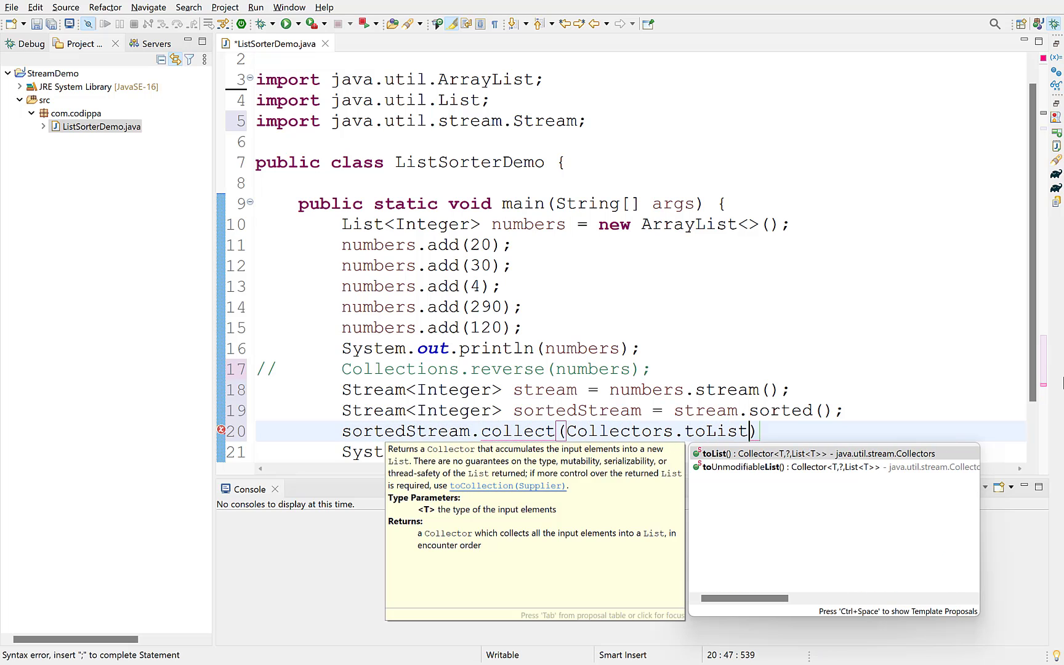
pyautogui.click(746, 453)
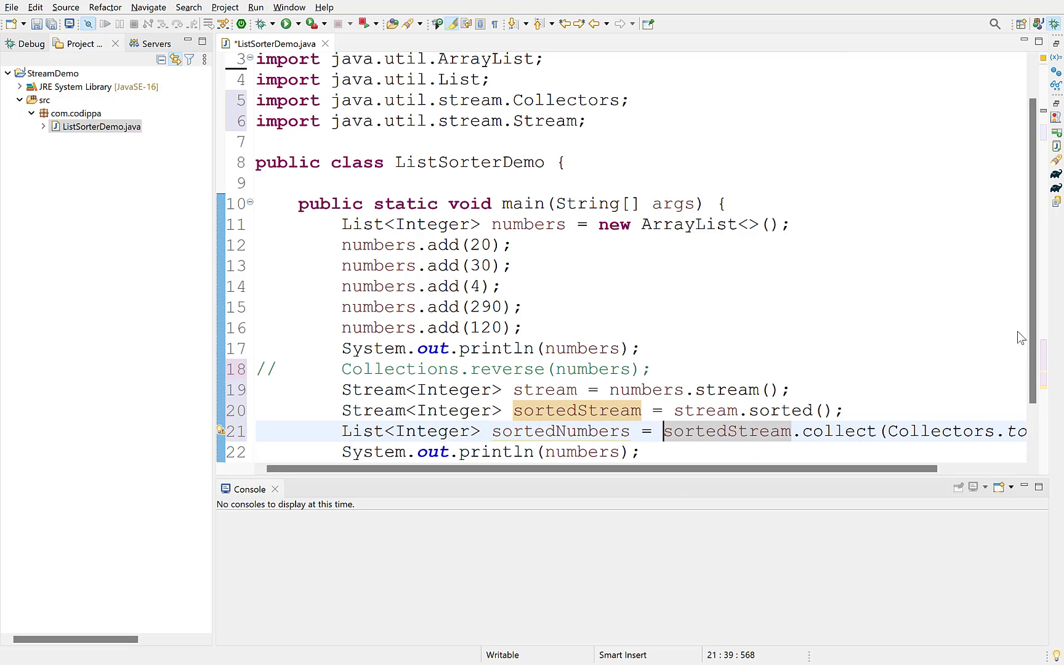
pyautogui.write('sortedN')
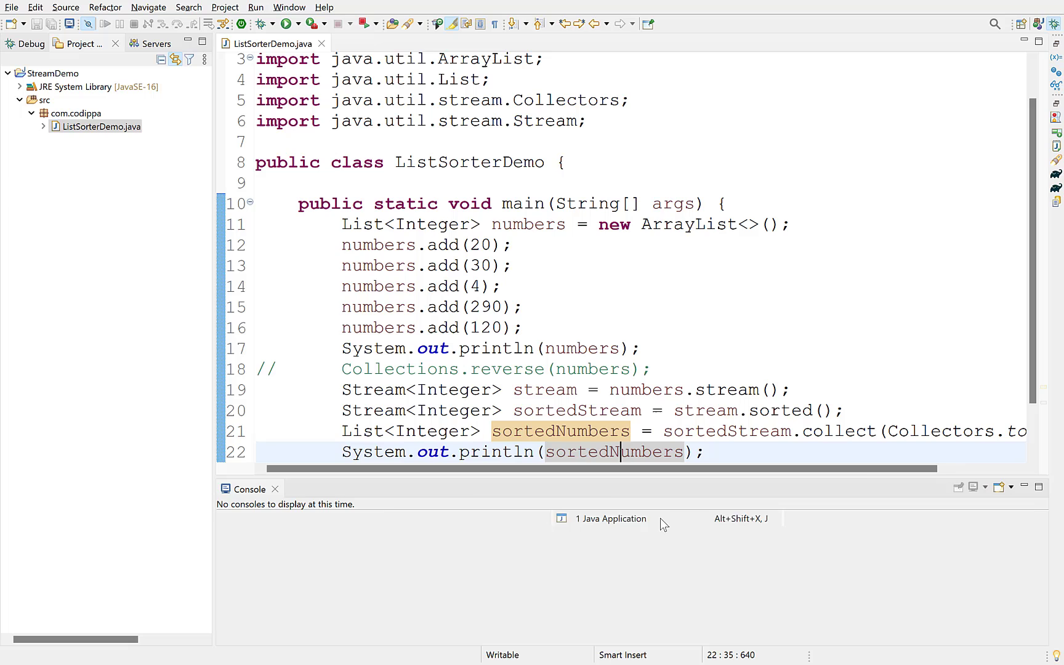
# Run the program, then add System.out.println(numbers) to show the original list stays unsorted.
pyautogui.click(288, 24)
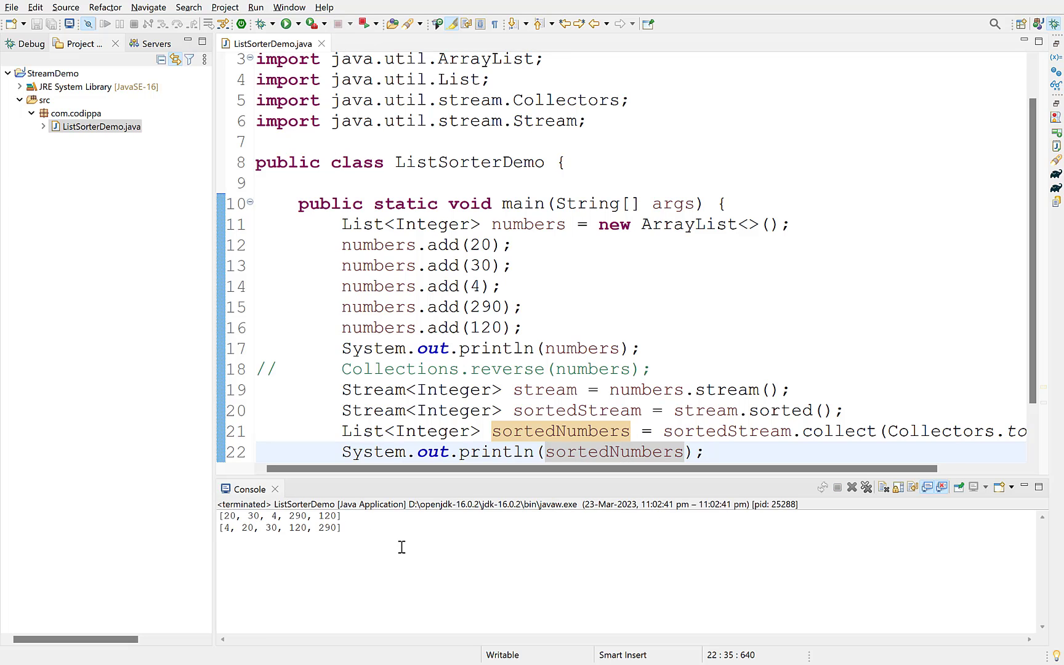
pyautogui.scroll(-3)
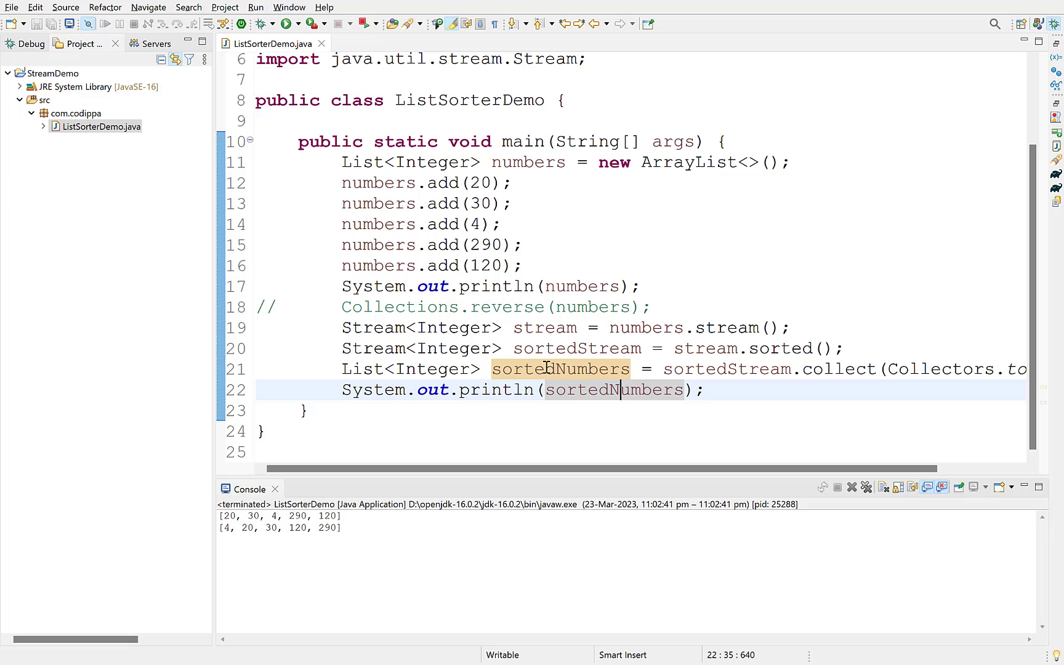
pyautogui.moveTo(606, 422)
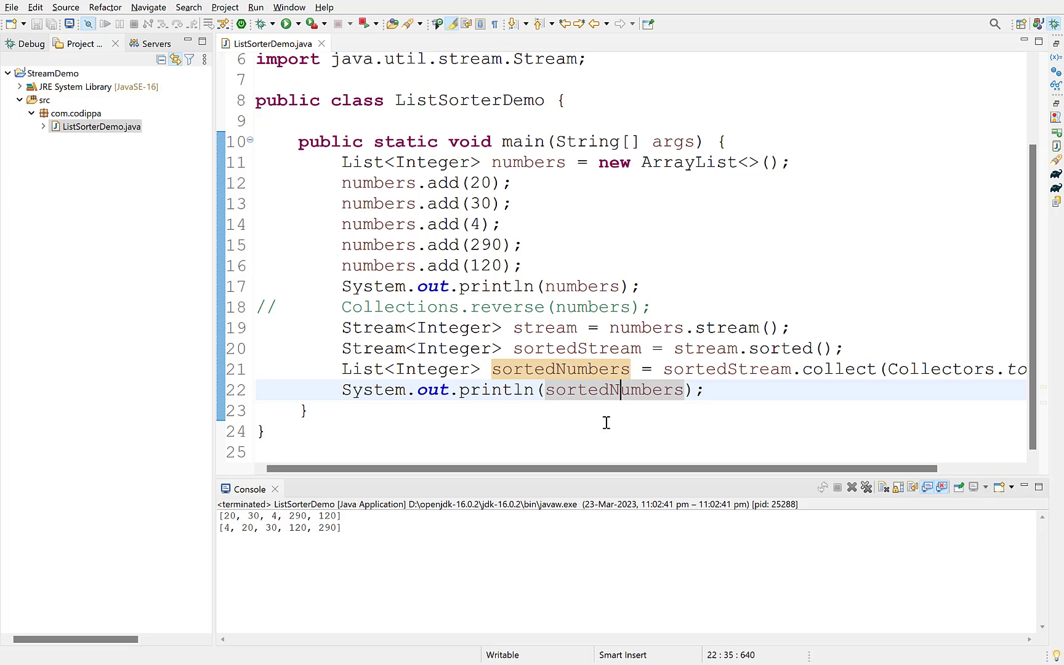
pyautogui.moveTo(616, 429)
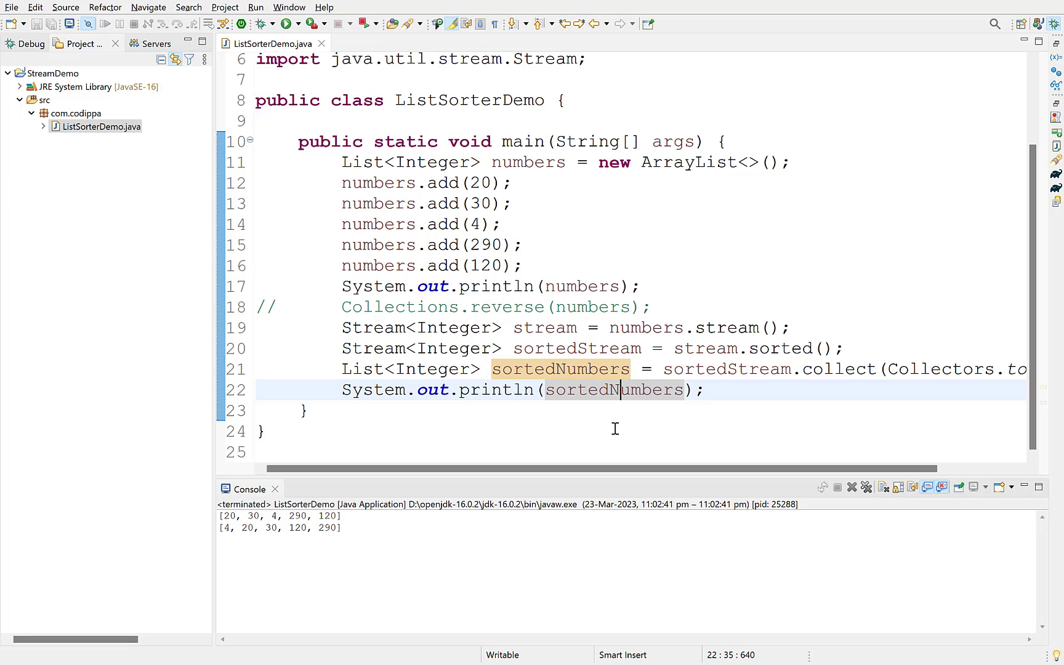
pyautogui.write('System.out.println(numbers);')
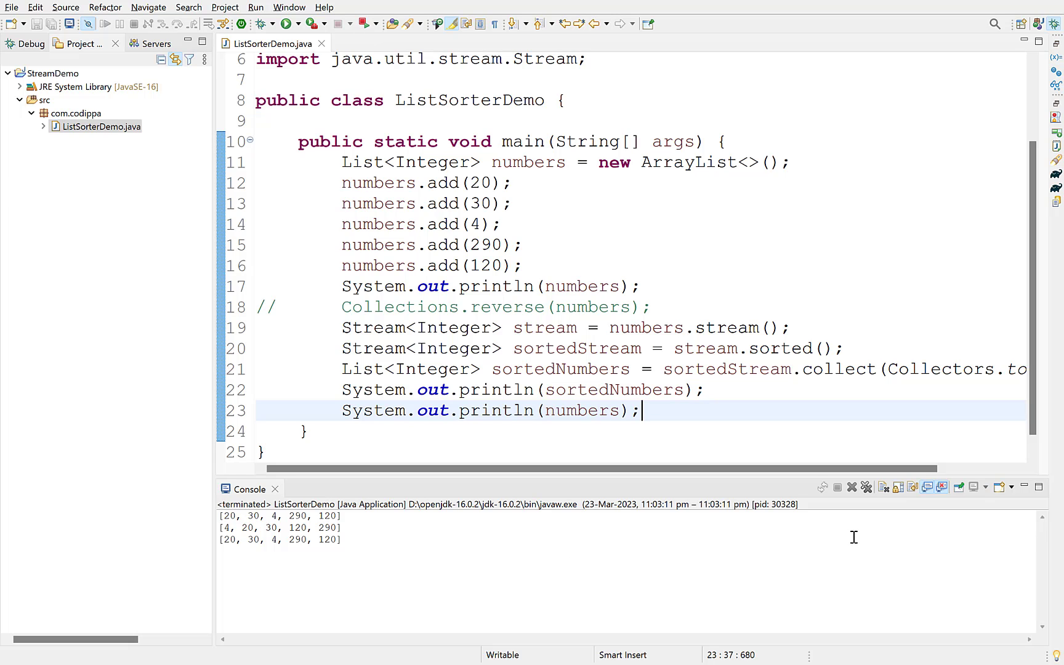
pyautogui.moveTo(750, 356)
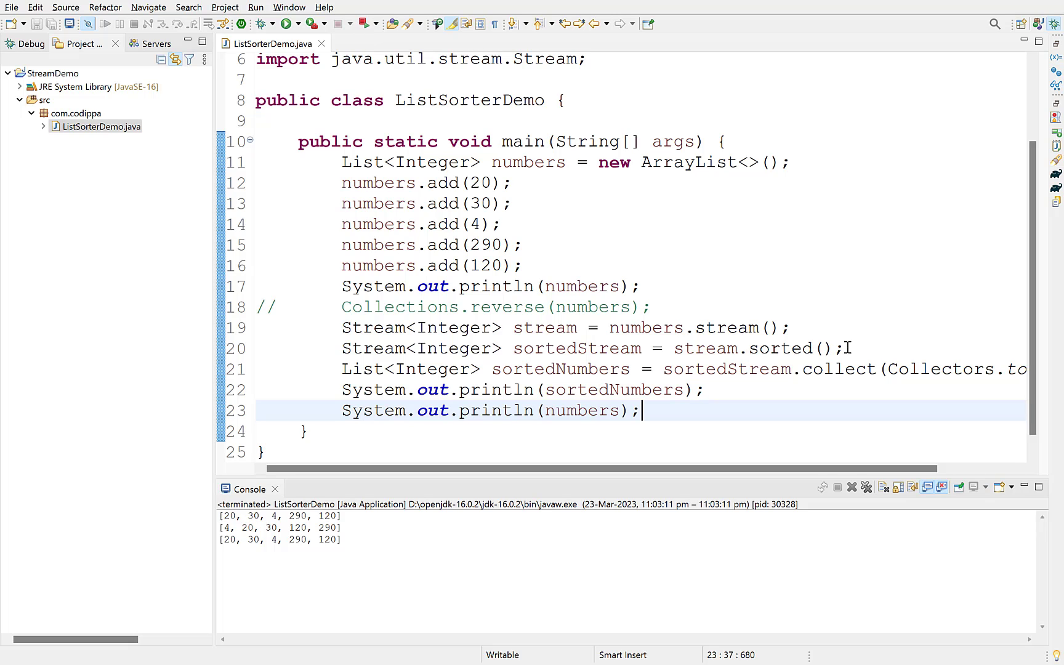
pyautogui.moveTo(872, 334)
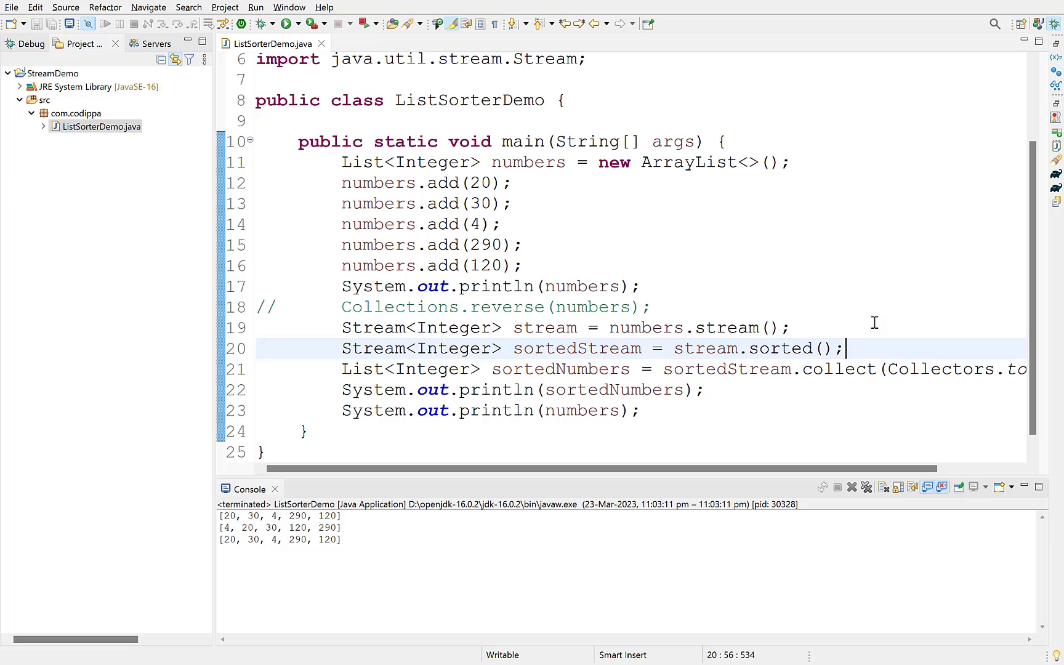
pyautogui.moveTo(787, 348)
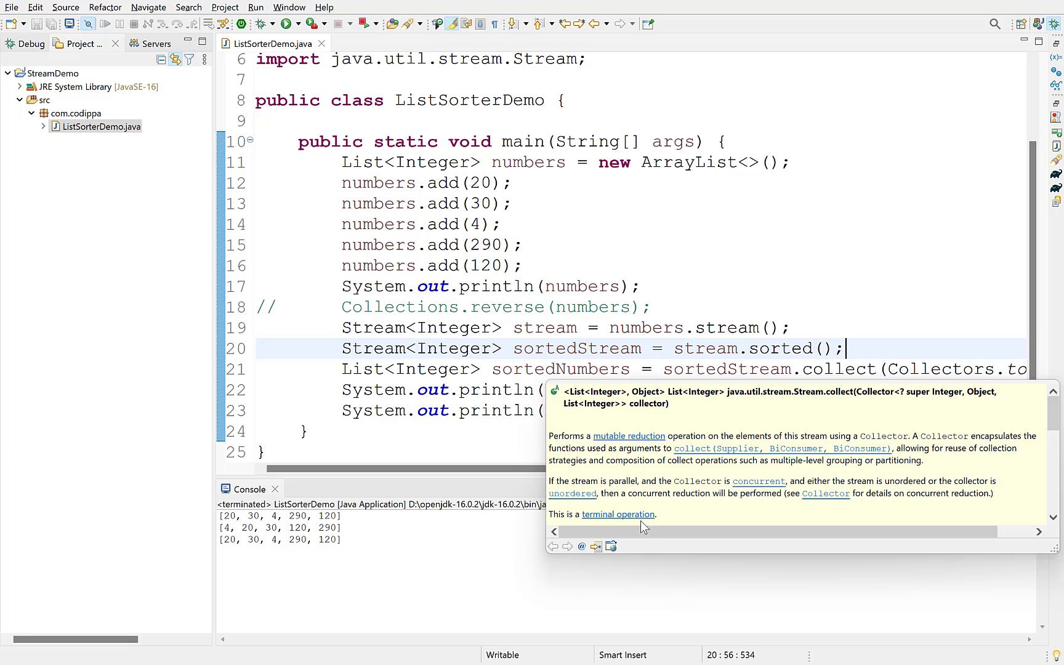
pyautogui.moveTo(638, 520)
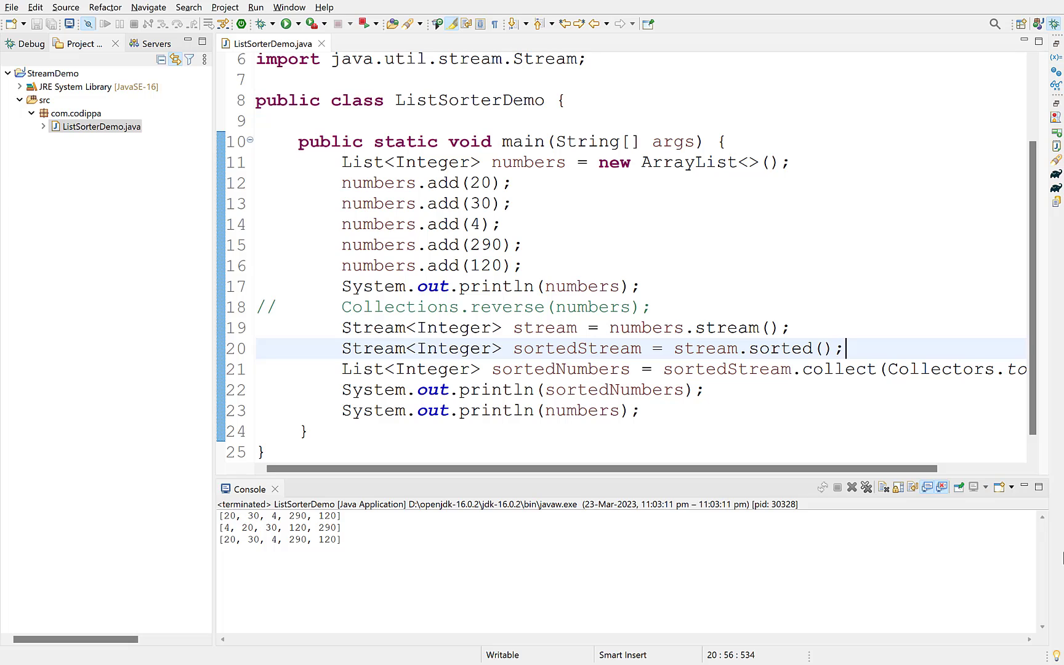
pyautogui.moveTo(665, 362)
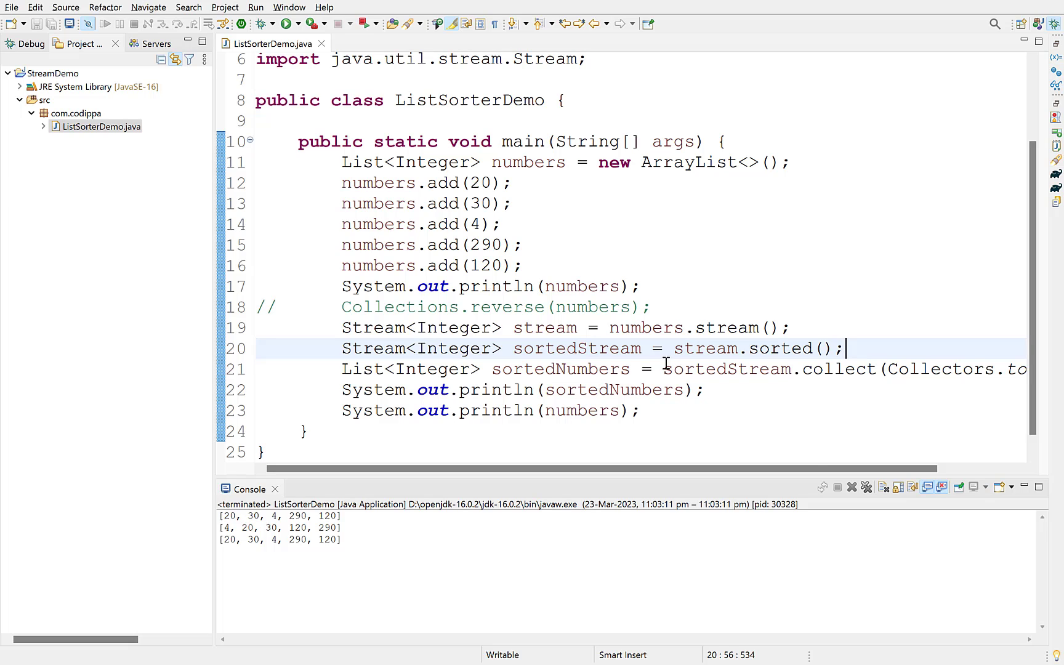
# Chain numbers.stream().sorted().collect(Collectors.toList()) into a list named sorted and print it.
pyautogui.click(774, 327)
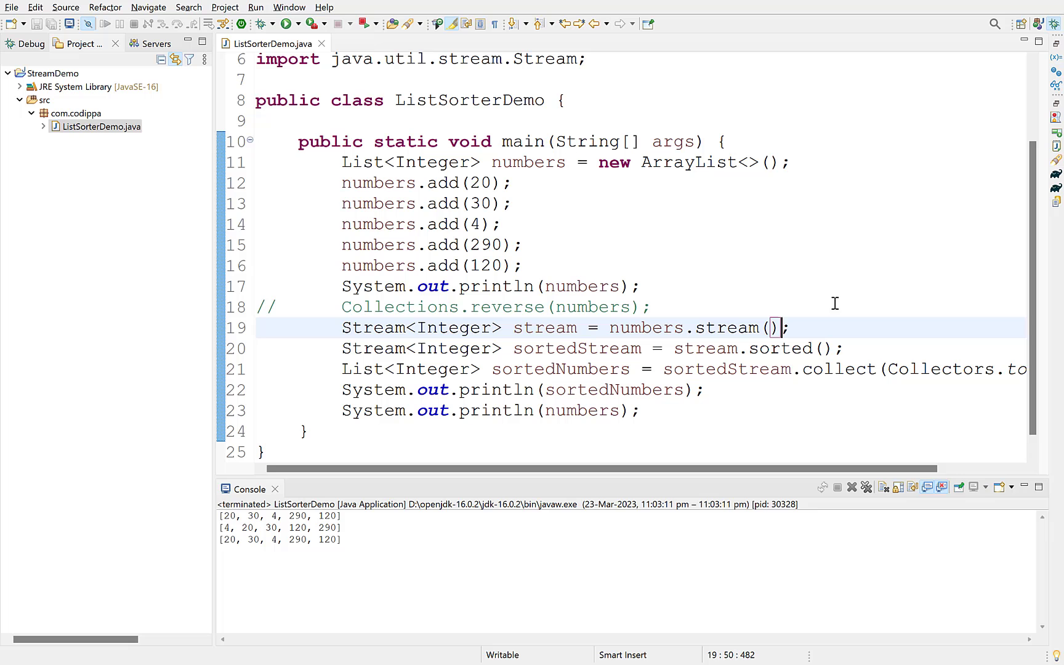
pyautogui.write('.sorted().collect(Collectors.toLi')
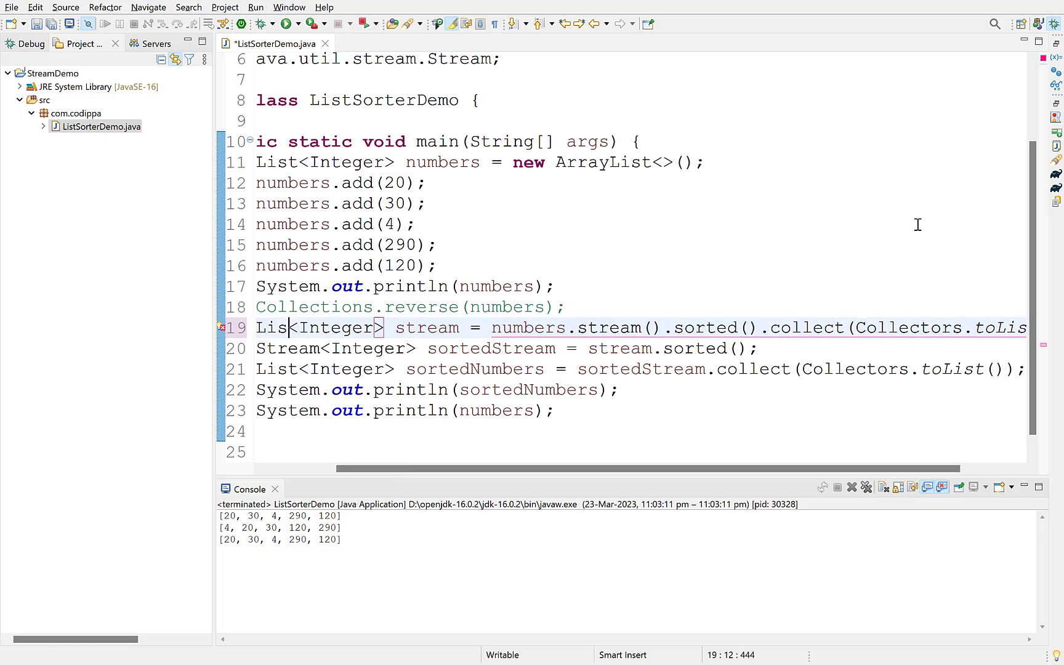
pyautogui.write('sorted);')
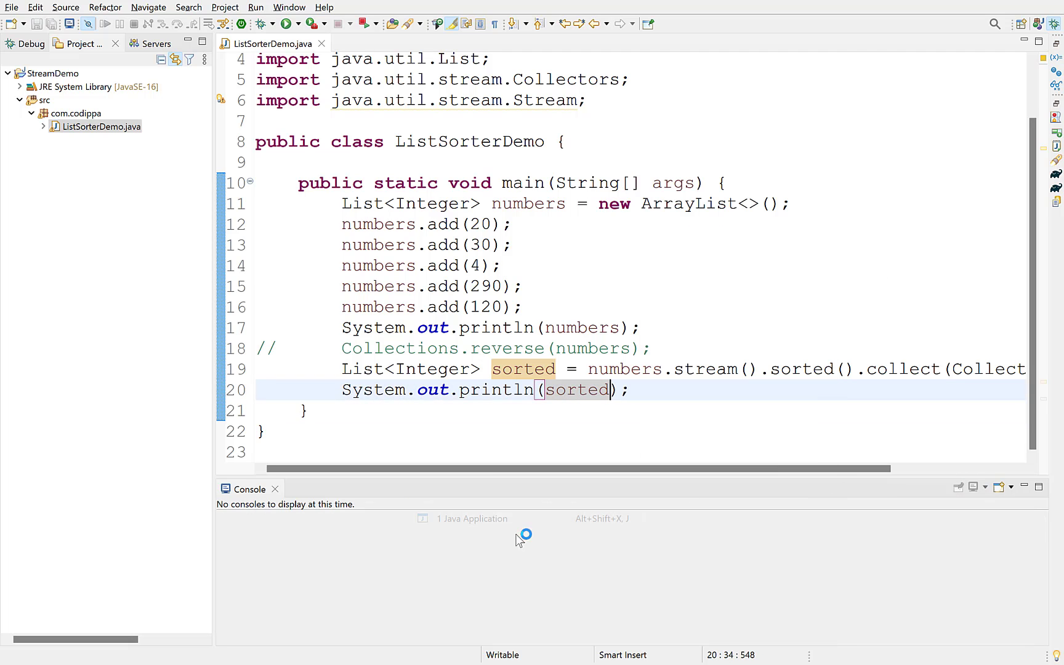
pyautogui.click(288, 24)
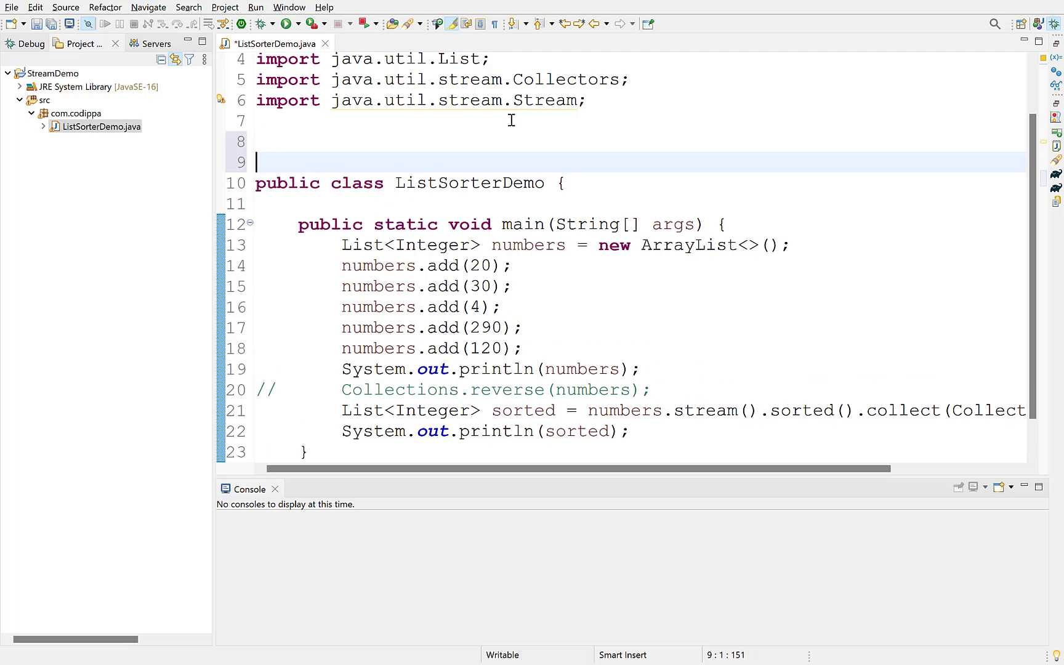
# Write class Car with private String brand and private String model fields.
pyautogui.write('class Car {')
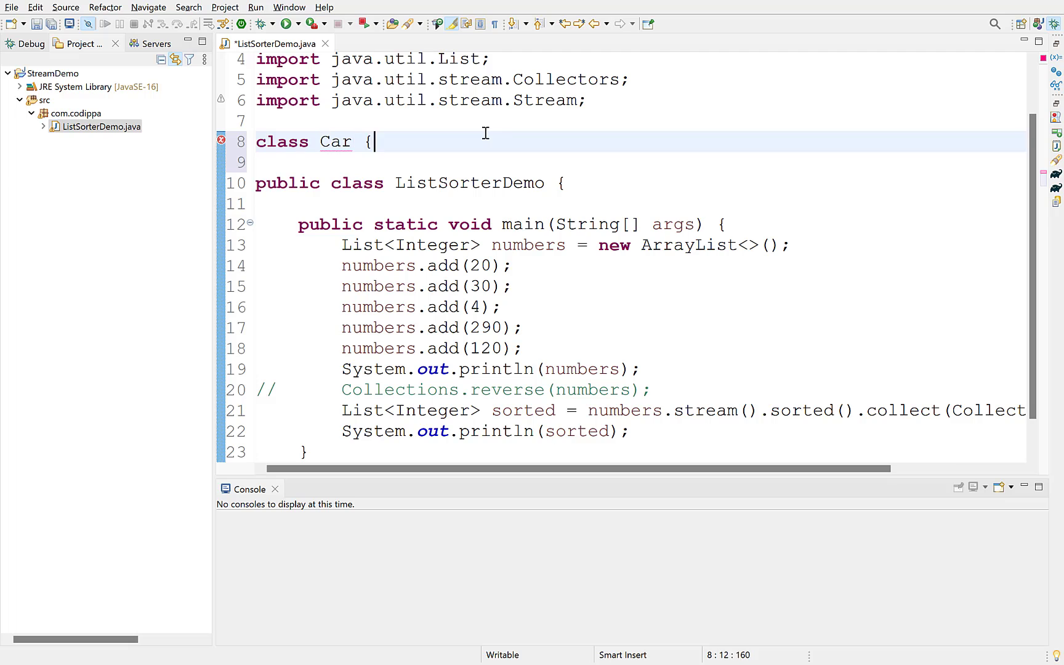
pyautogui.write('private String')
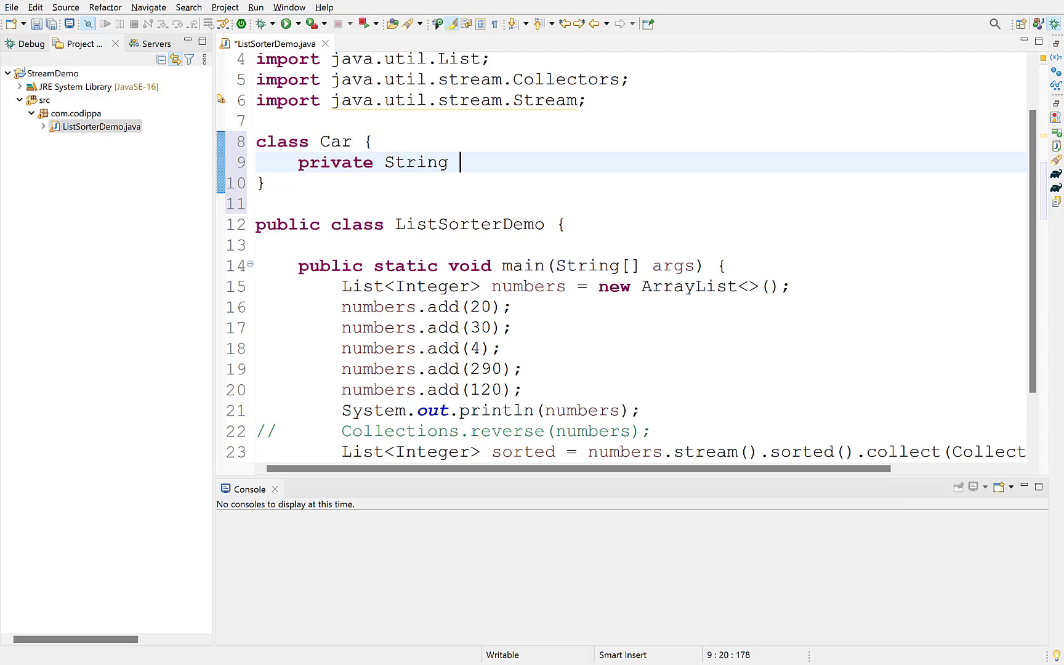
pyautogui.write('brand;')
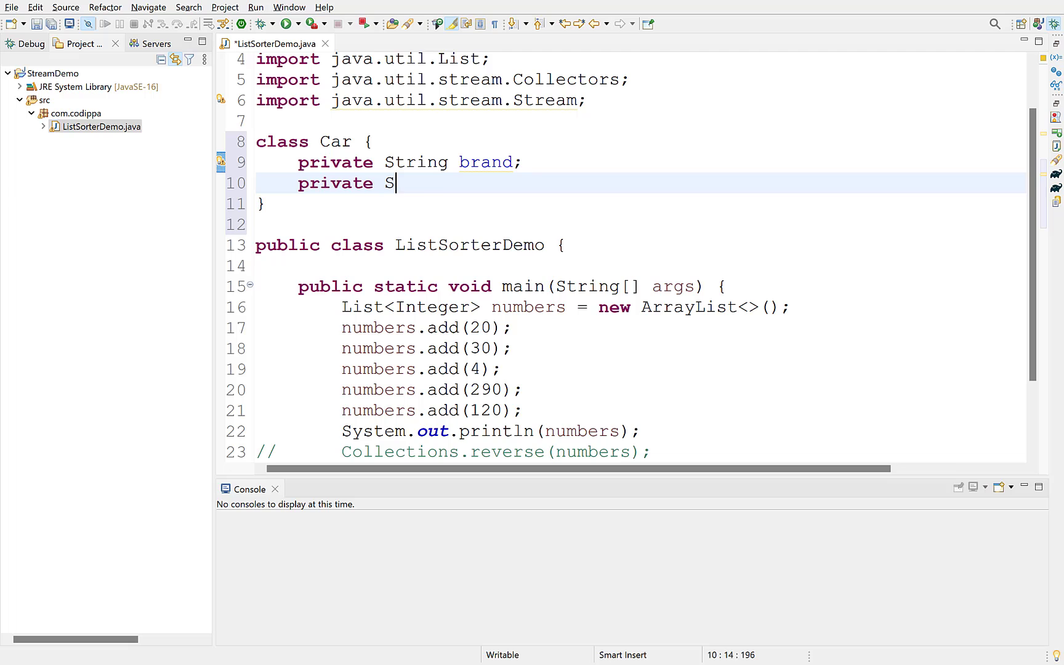
pyautogui.write('tring model;')
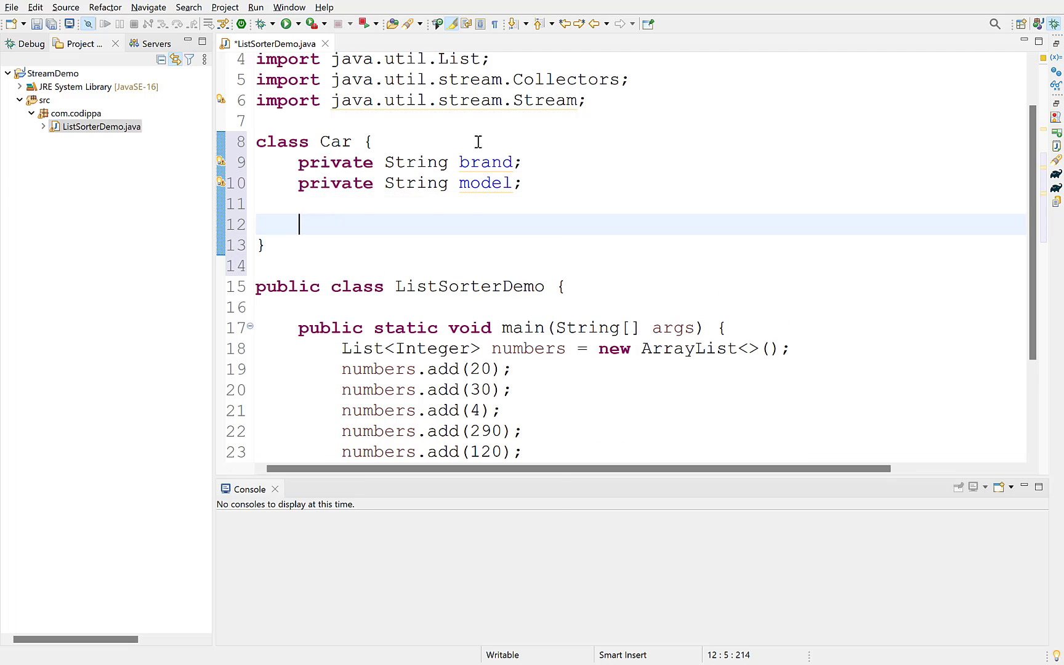
# Generate Car's constructor using brand and model, its getters and setters, and toString via Source menu.
pyautogui.rightClick(298, 225)
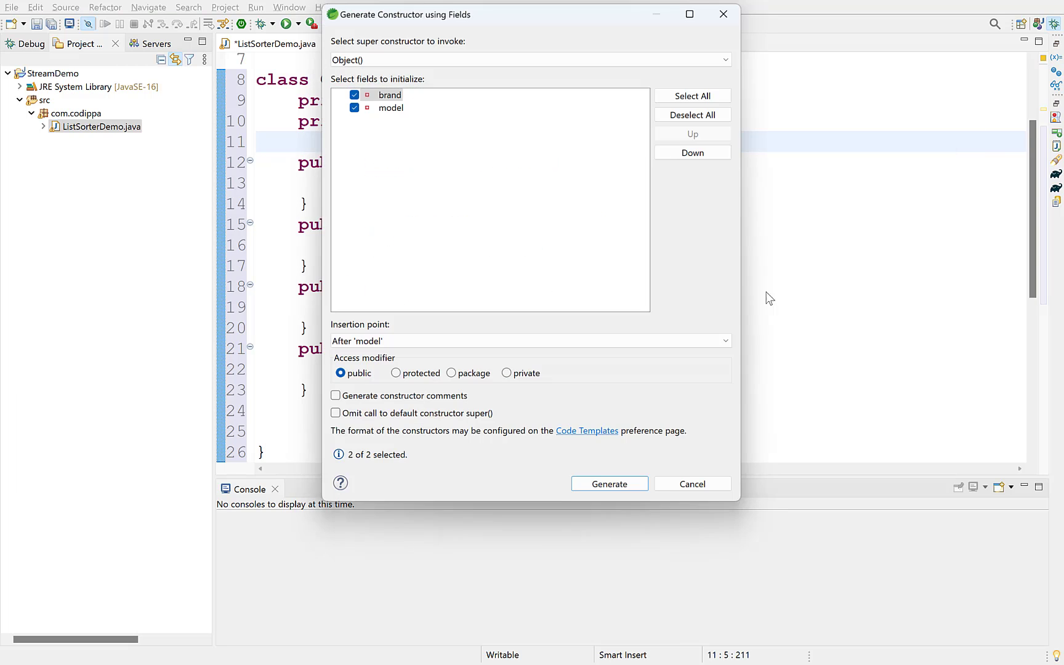
pyautogui.click(608, 484)
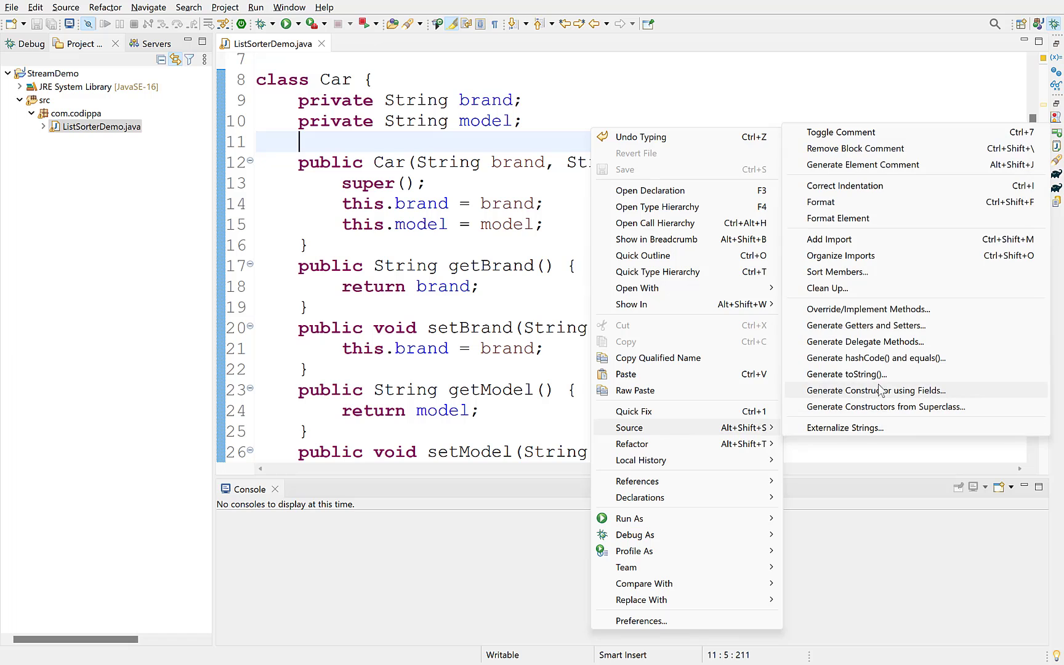
pyautogui.click(846, 374)
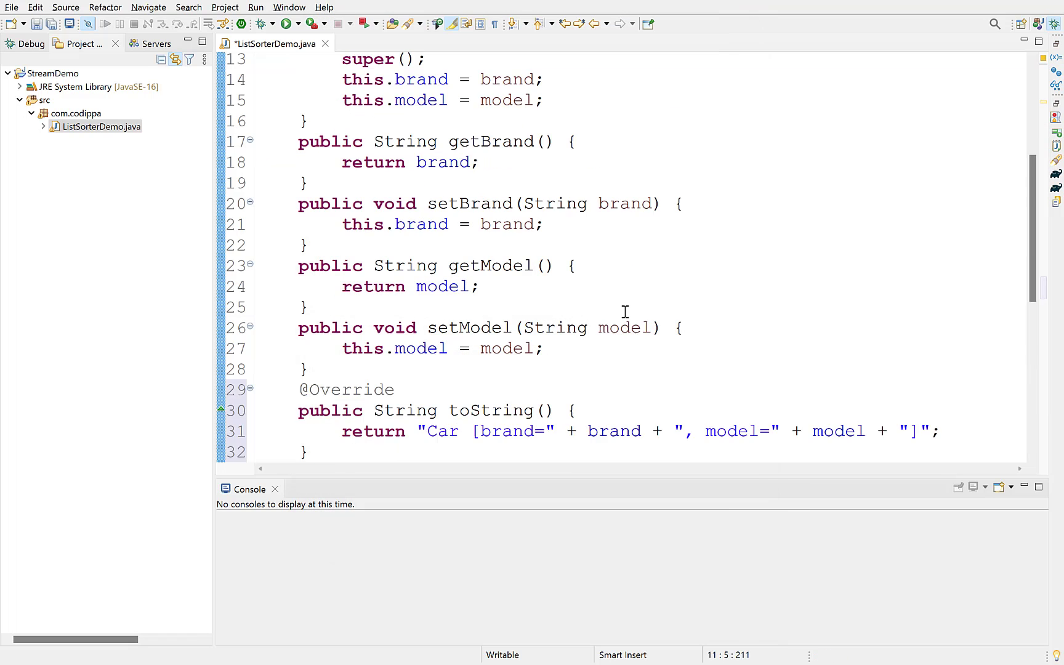
pyautogui.scroll(-3)
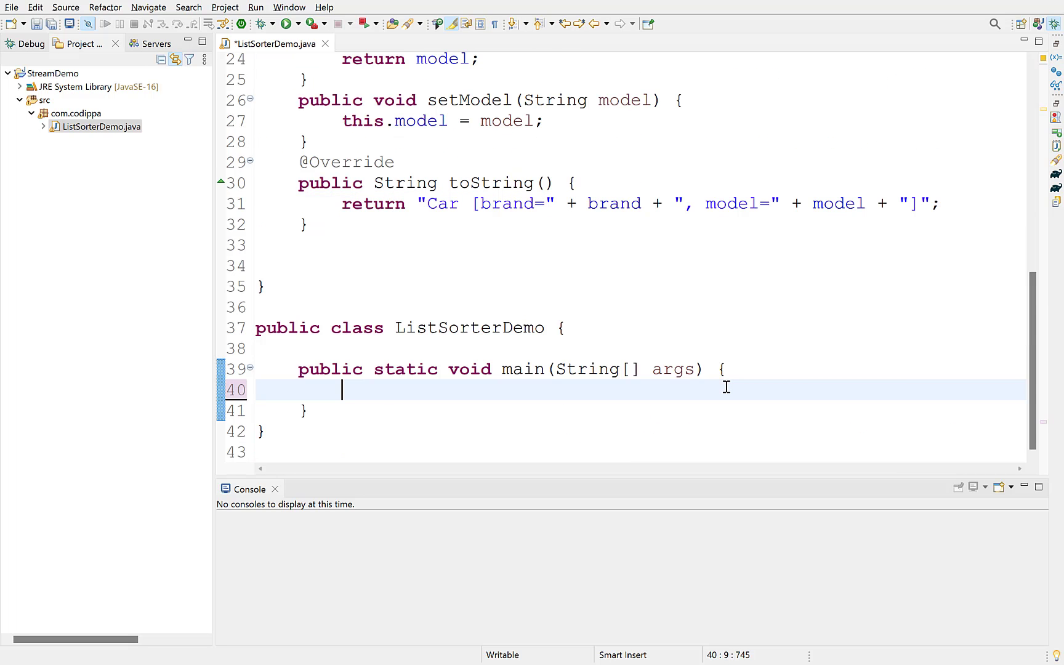
# Build List<Car> cars with Honda City, Ford Mustang and Hyndai i10 and call Collections.sort(cars).
pyautogui.write('List<Car> car')
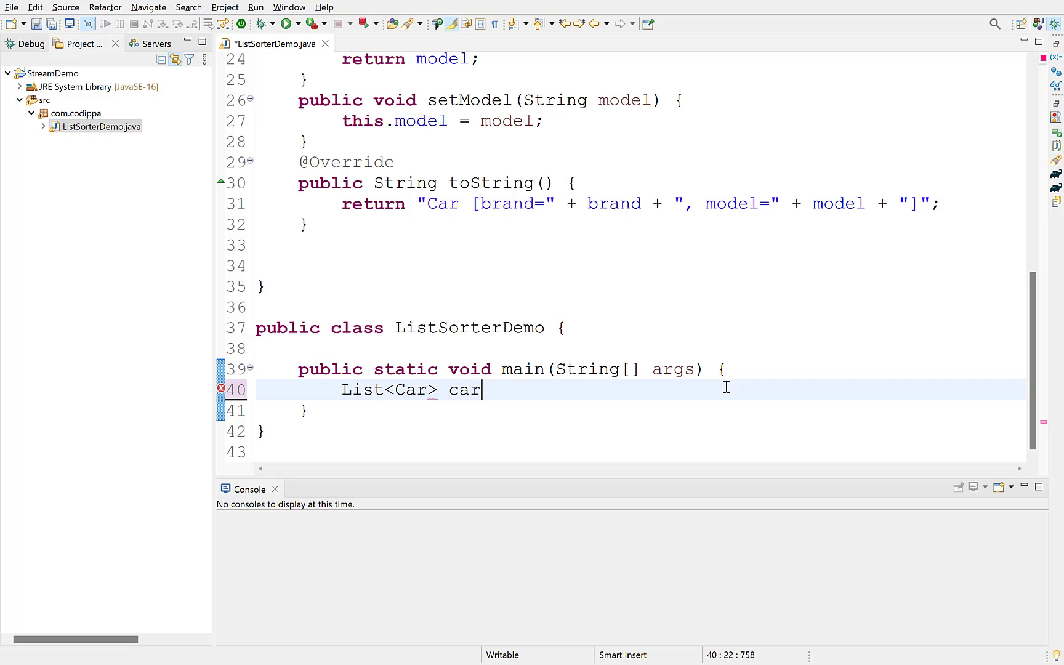
pyautogui.write('s = new ArrayList')
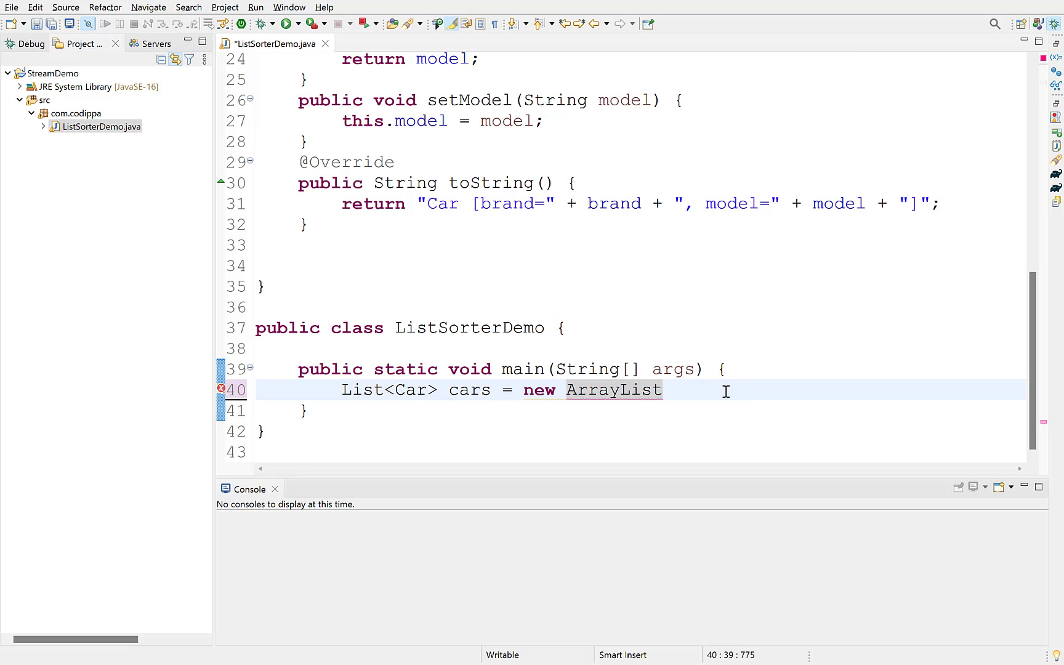
pyautogui.write('<>();')
pyautogui.write('cars.add(new Car("Hyndai", "i10"));')
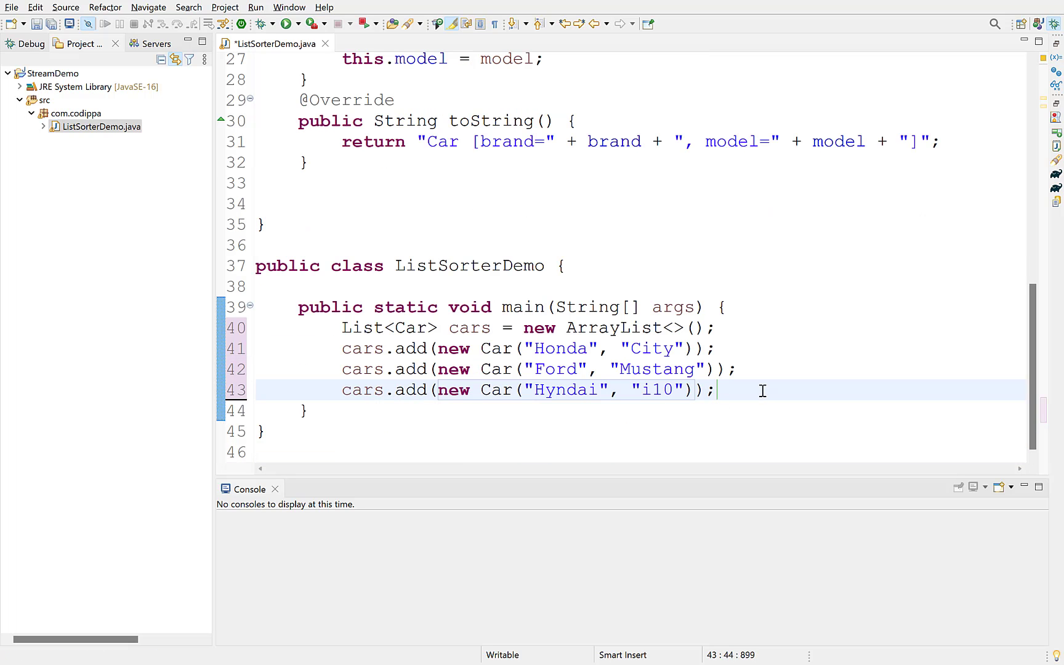
pyautogui.write('Collections.')
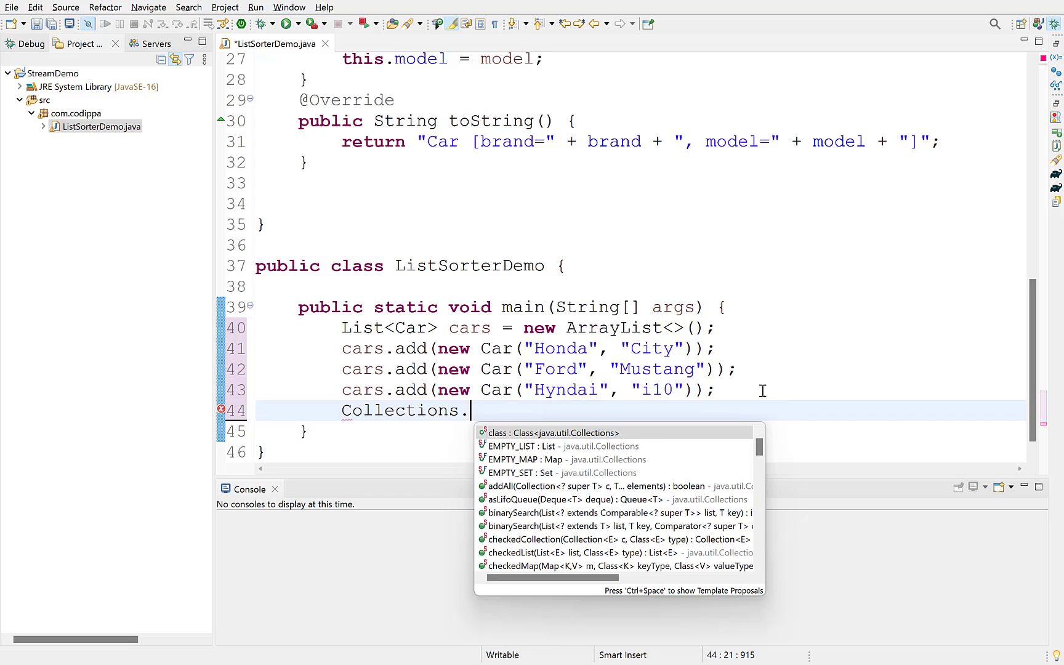
pyautogui.write('sort(cars);')
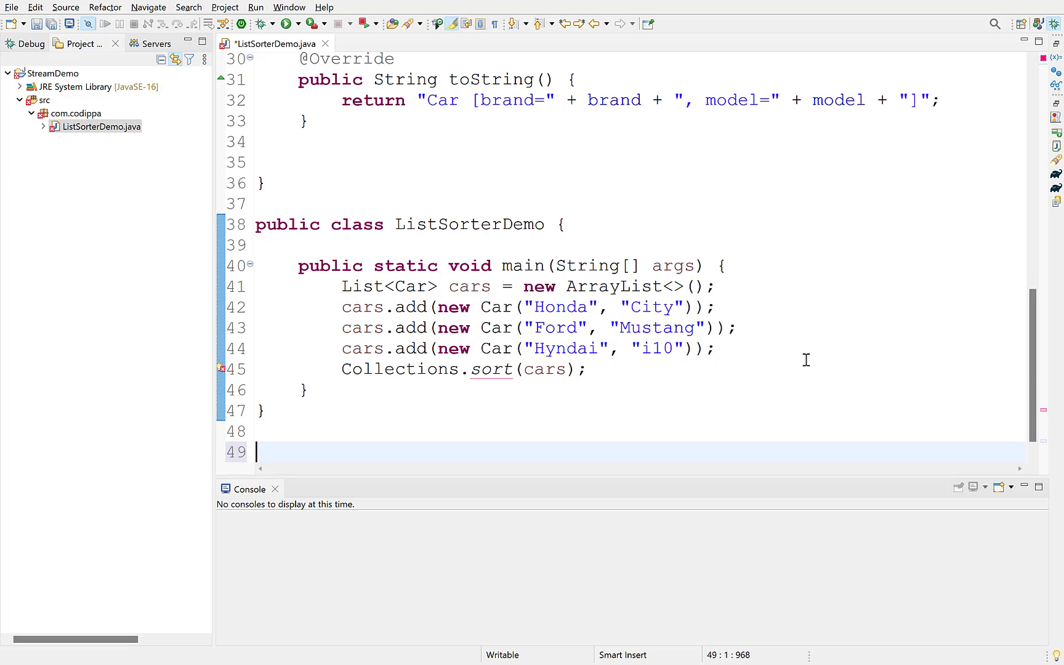
# Declare class CarComparator implements Comparator<Car> and add the unimplemented compare method.
pyautogui.write('class CarComparator implements Comparator<>')
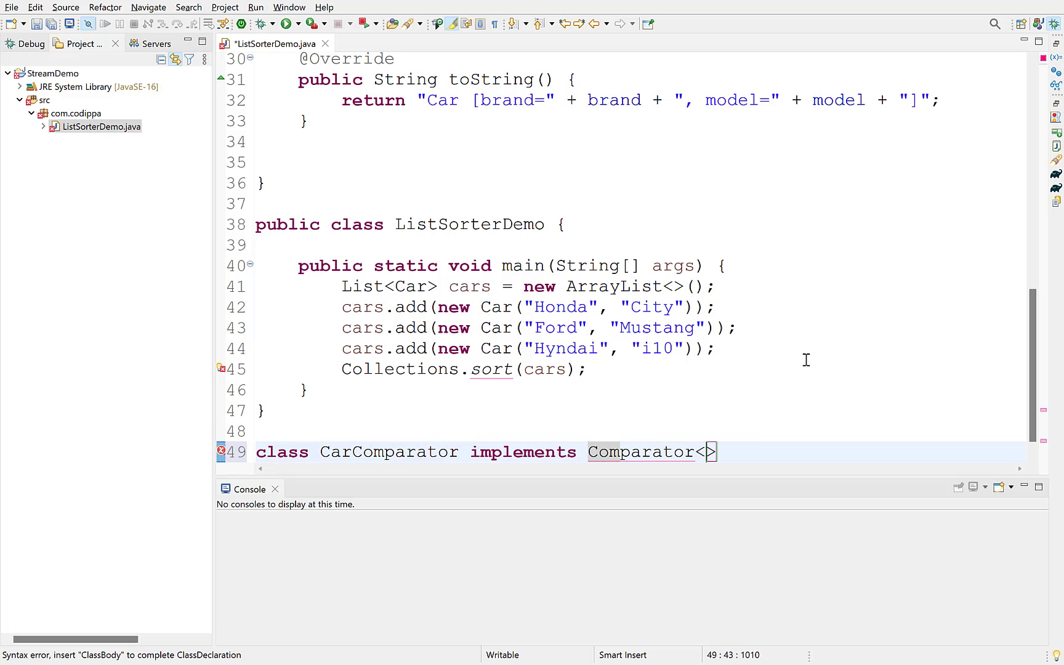
pyautogui.write('Car> {')
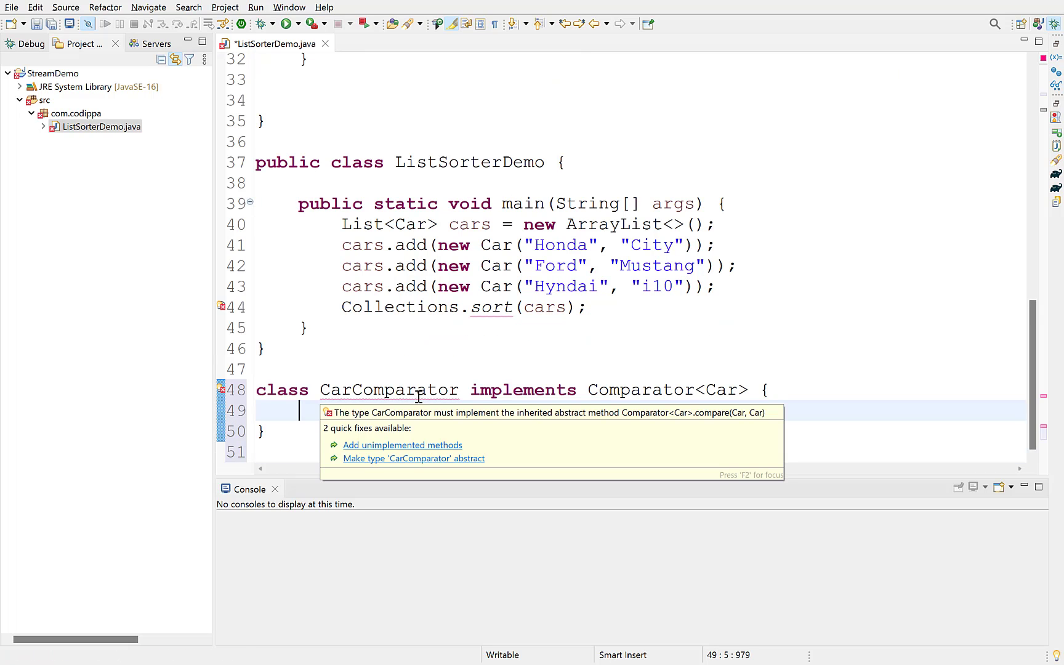
pyautogui.click(401, 444)
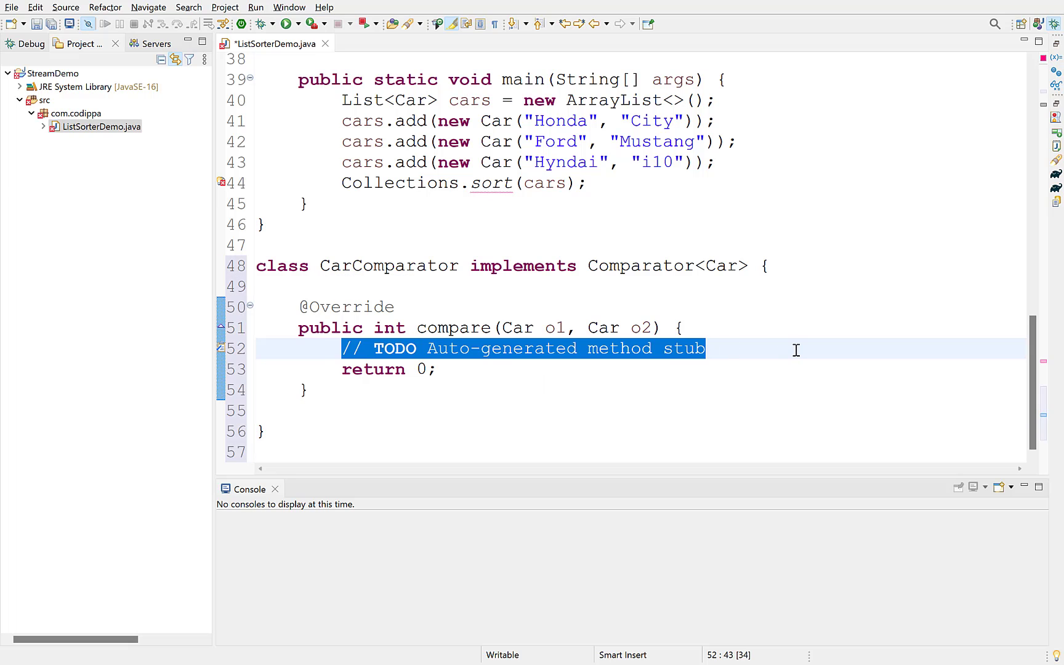
# Make compare return o1.getBrand().compareTo(o2.getBrand()) and save the file.
pyautogui.press('Delete')
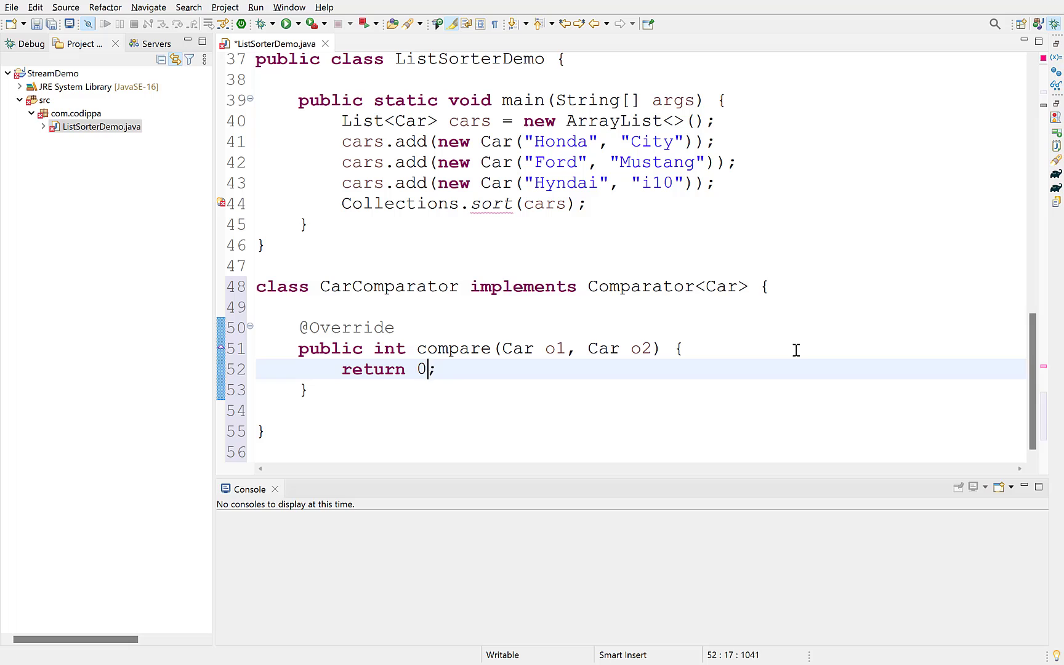
pyautogui.write('o1.getBrand()')
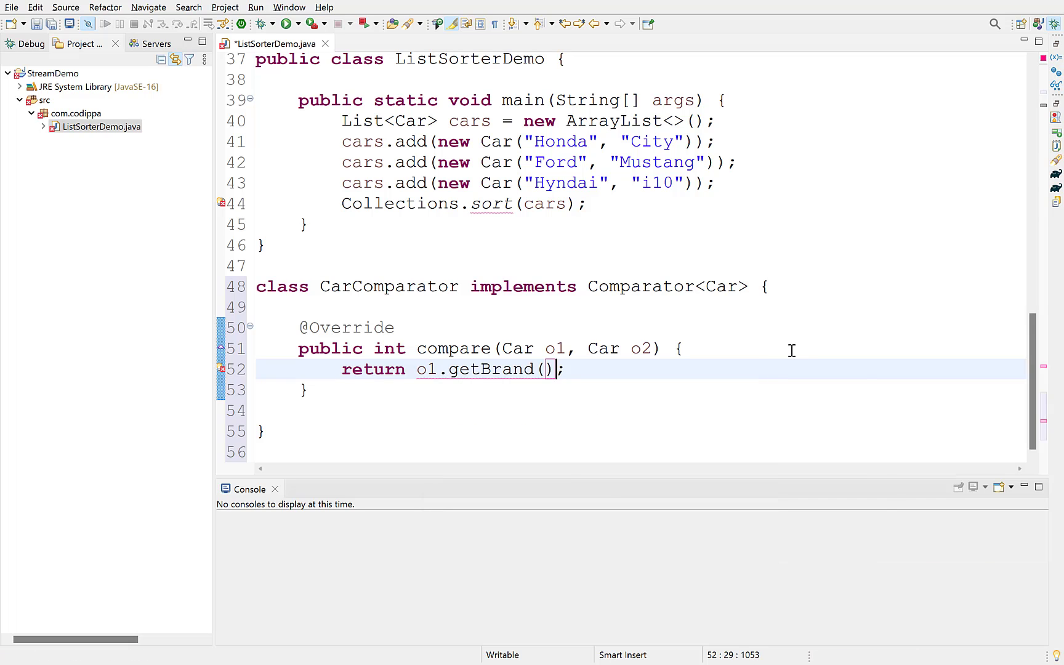
pyautogui.write('.compareTo(o2.getBrand())')
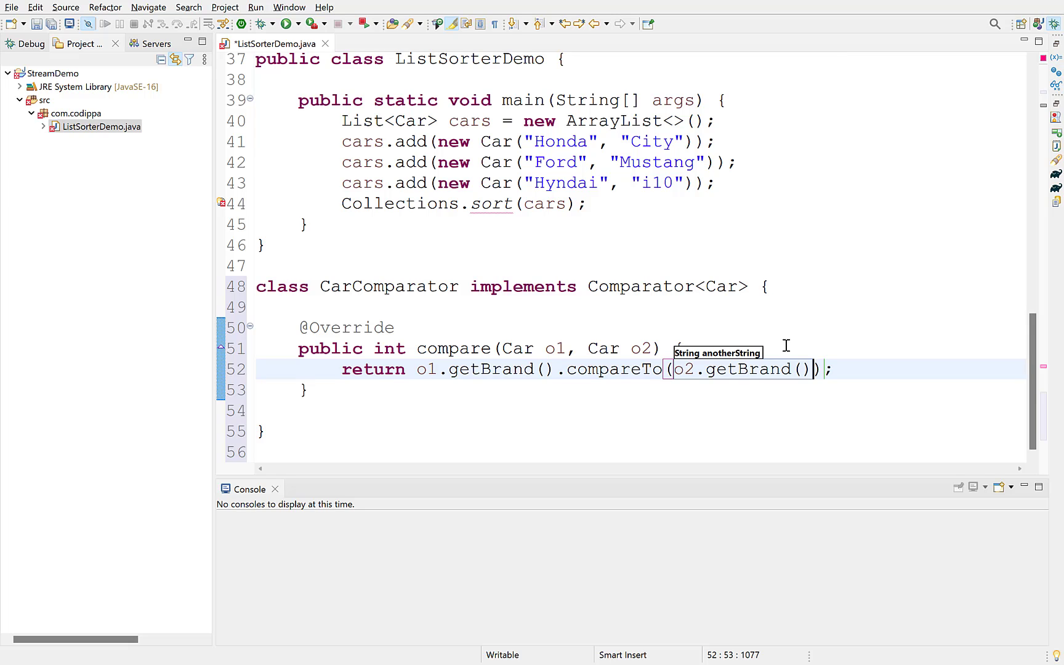
pyautogui.press('ctrl+s')
pyautogui.write(',')
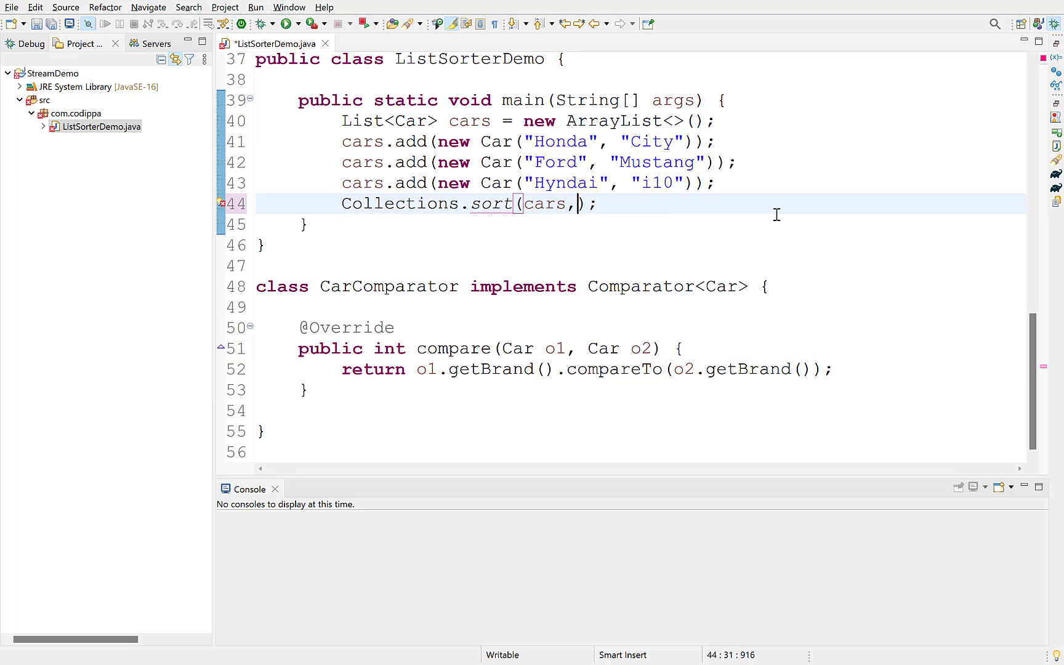
# Pass new CarComparator() to Collections.sort and print cars before and after, then run it.
pyautogui.write('new CarComparator(')
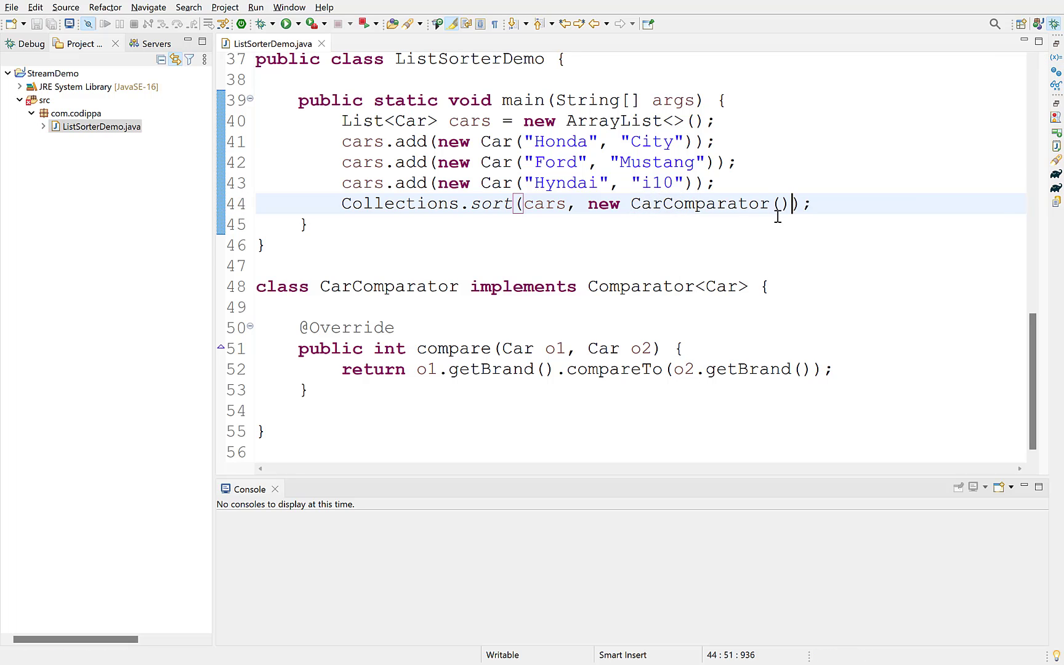
pyautogui.write('System.out.println(cars);')
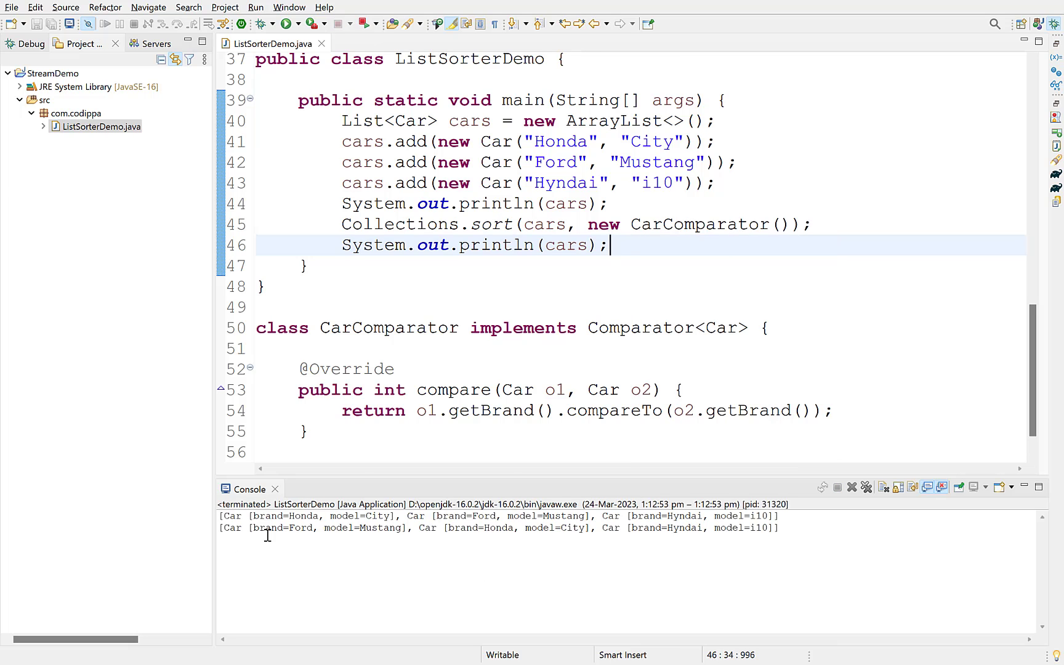
pyautogui.moveTo(786, 529)
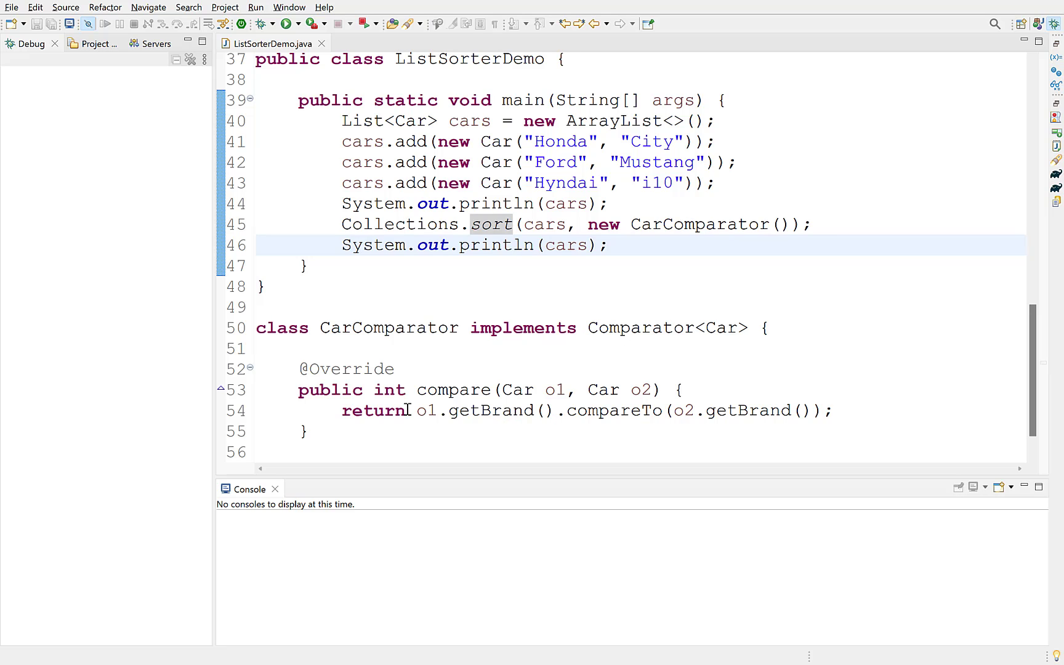
pyautogui.moveTo(628, 390)
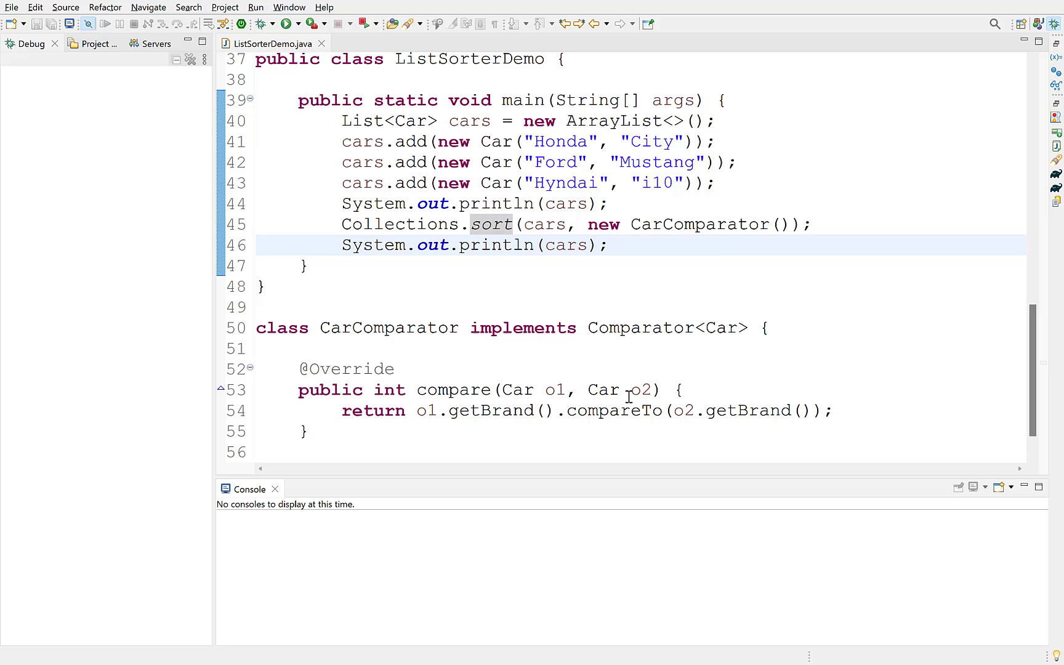
pyautogui.moveTo(587, 224)
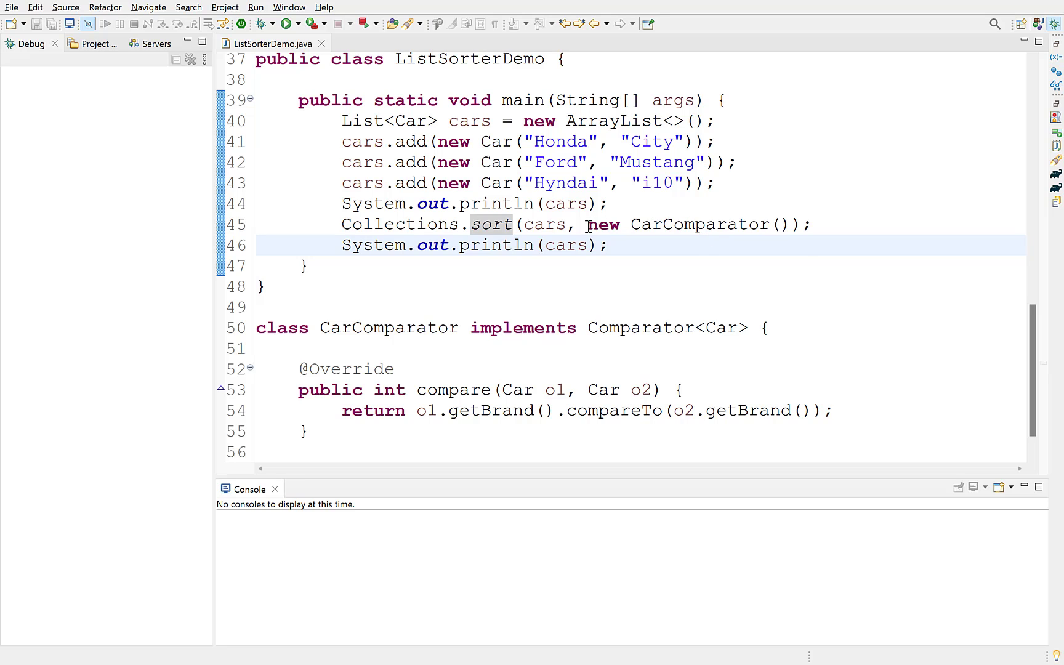
# Replace new CarComparator() with a brand-comparing lambda (c1, c2) -> c1.getBrand().compareTo(c2.getBrand()), reformat and rerun.
pyautogui.moveTo(587, 224); pyautogui.dragTo(787, 224)
pyautogui.write('c')
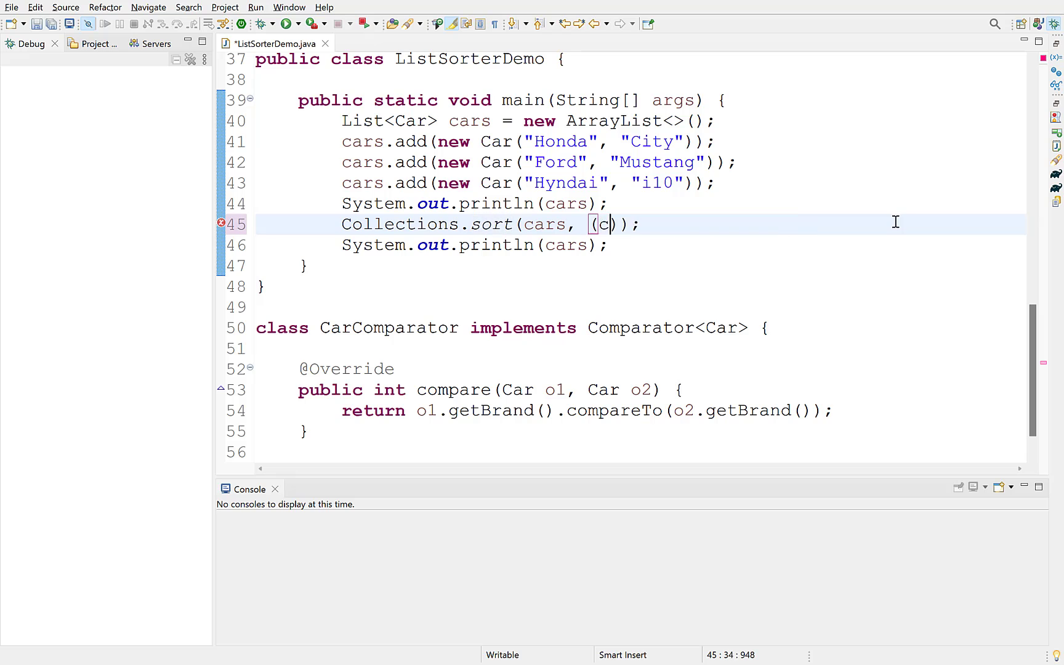
pyautogui.write('1, c2) -')
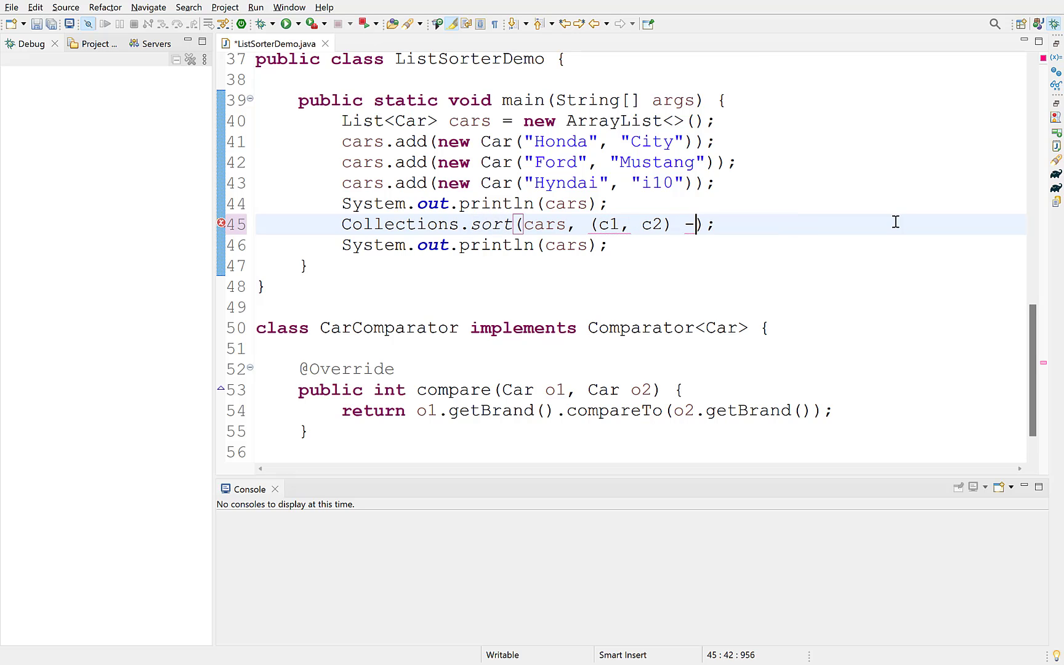
pyautogui.write('>')
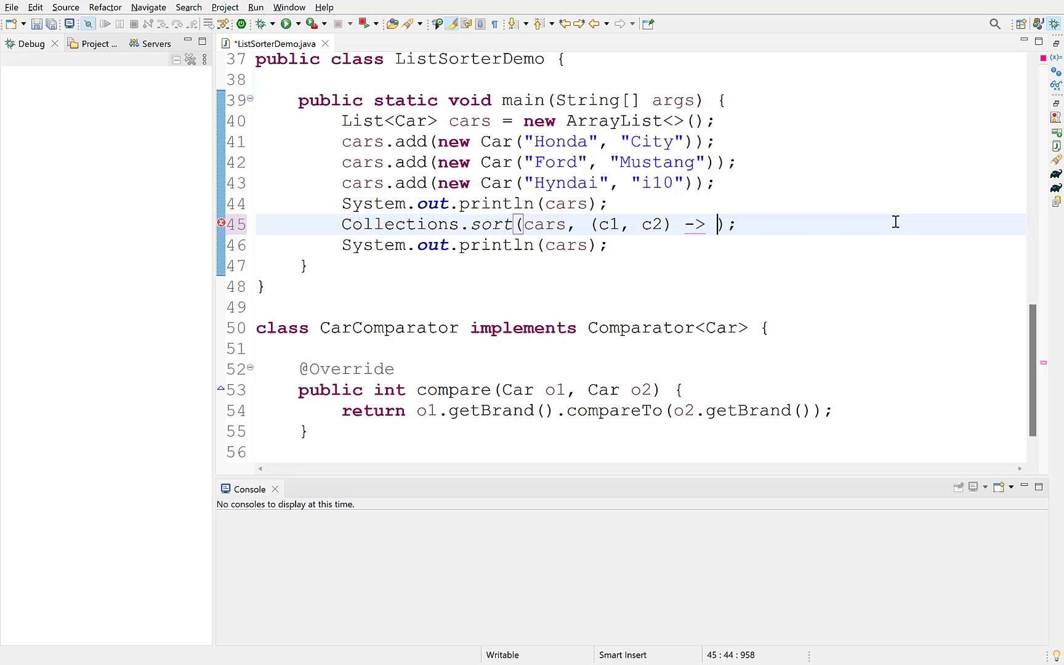
pyautogui.moveTo(614, 404)
pyautogui.write('c1.getBrand().compareTo(c2.getBrand())')
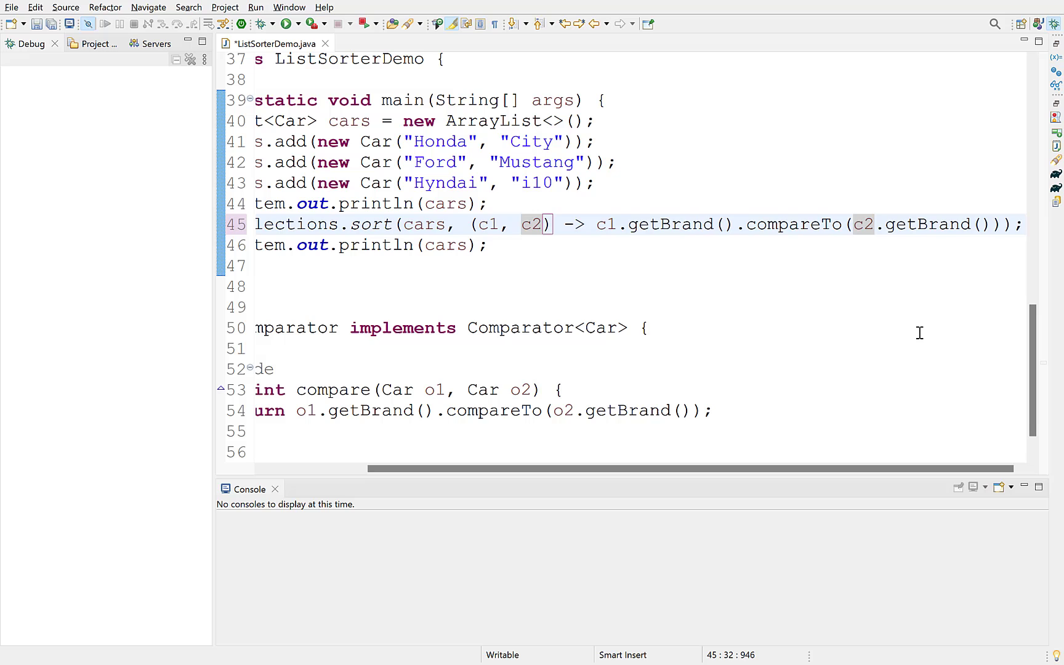
pyautogui.press('Ctrl+Shift+f')
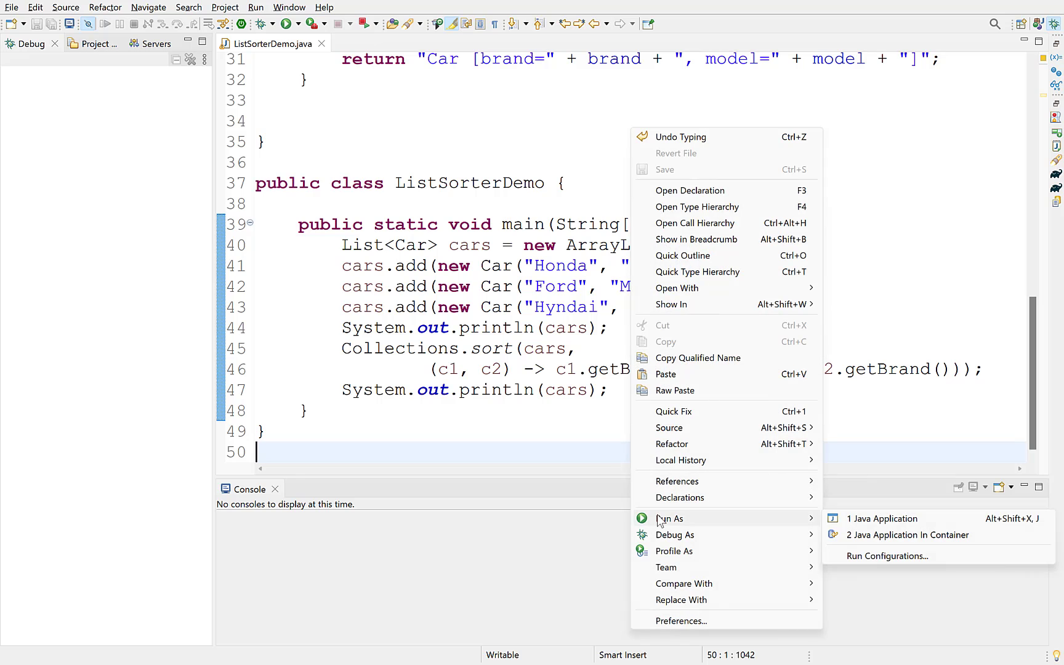
pyautogui.click(881, 517)
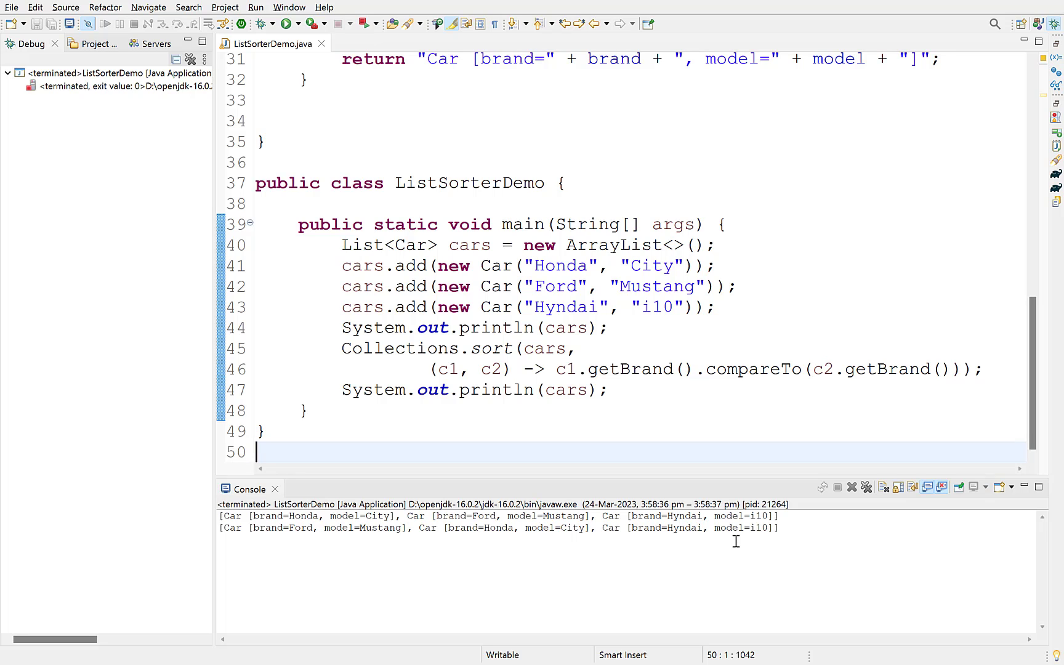
# Comment out the Collections.sort lines and begin cars.stream().sorted(...) with the brand lambda.
pyautogui.press('ctrl+/')
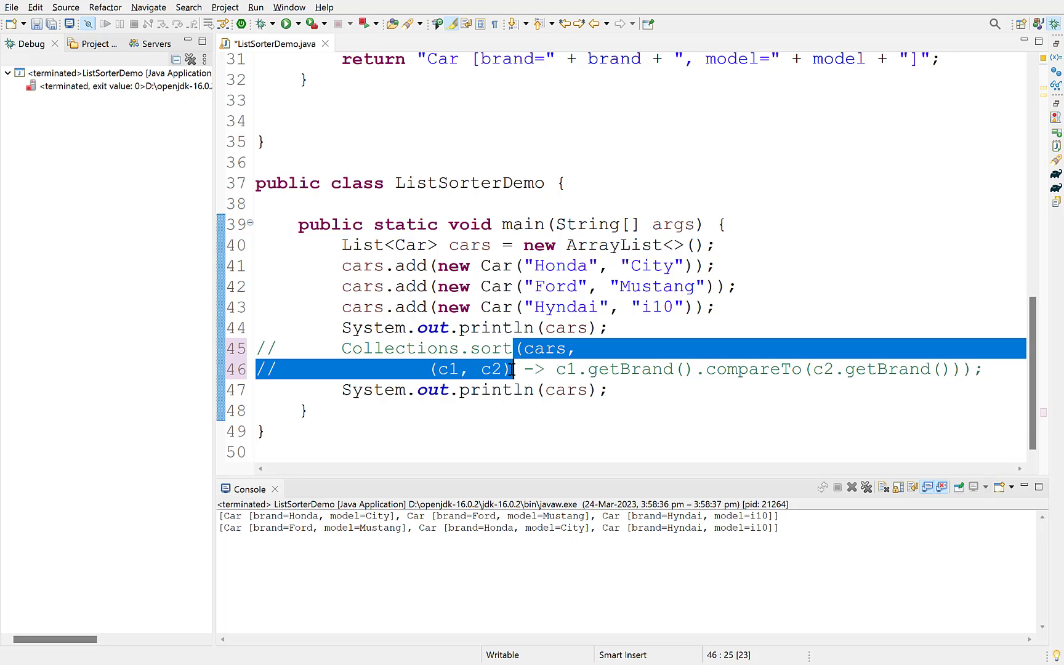
pyautogui.click(981, 368)
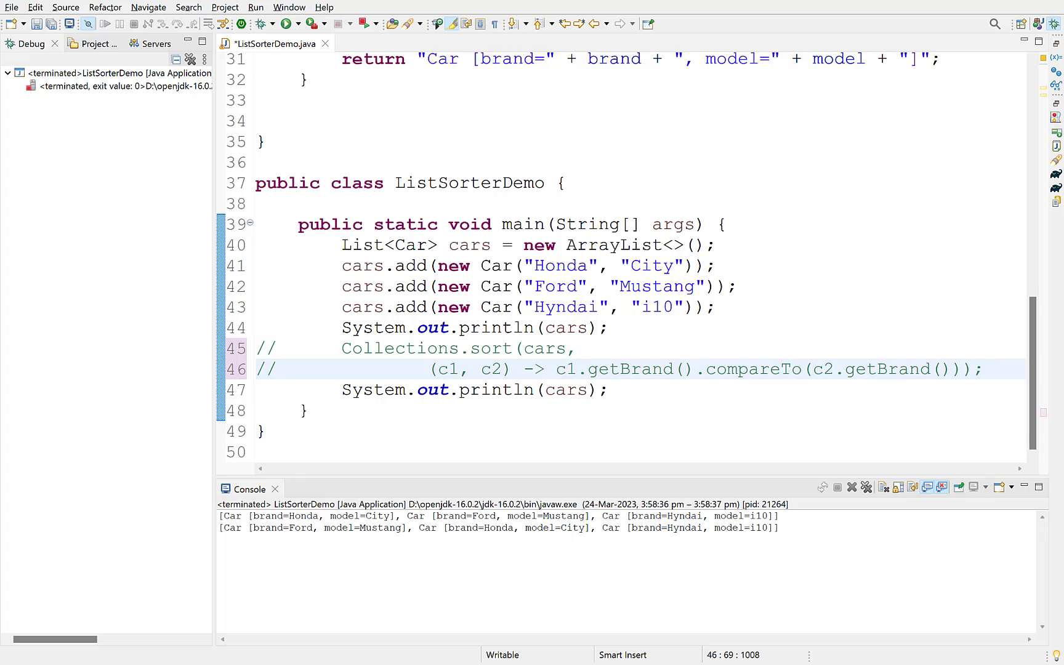
pyautogui.write('cars')
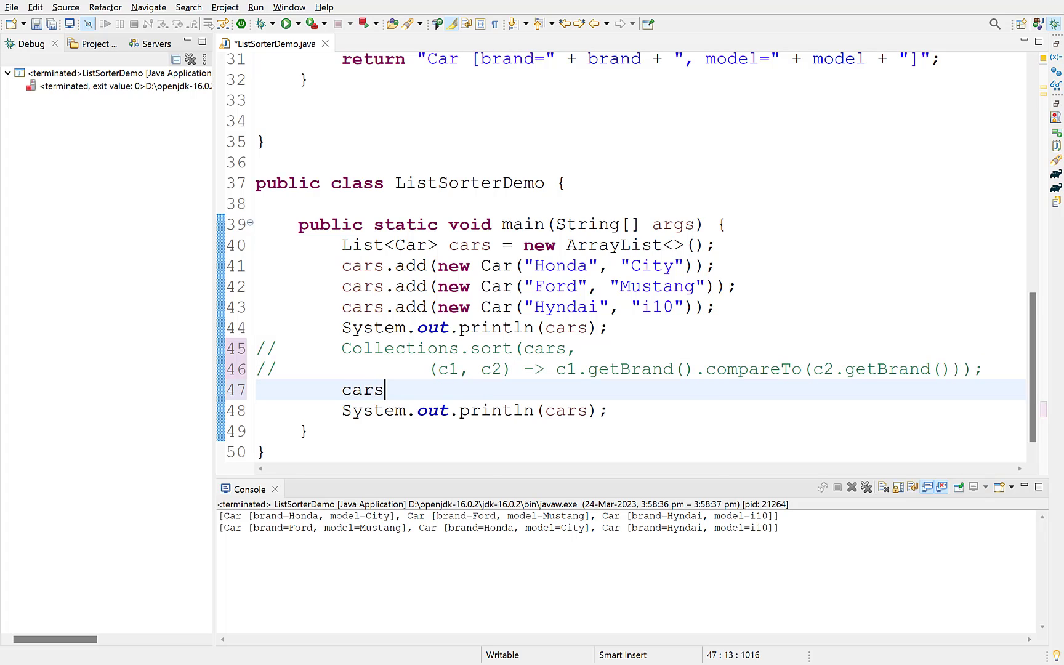
pyautogui.write('.stream()')
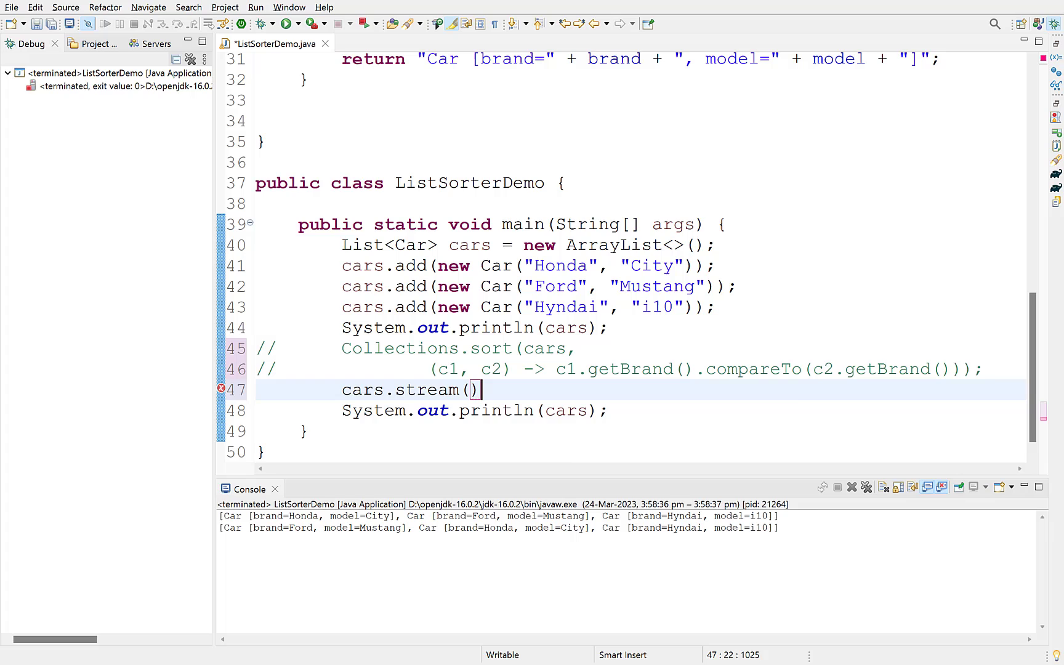
pyautogui.write('.sorted')
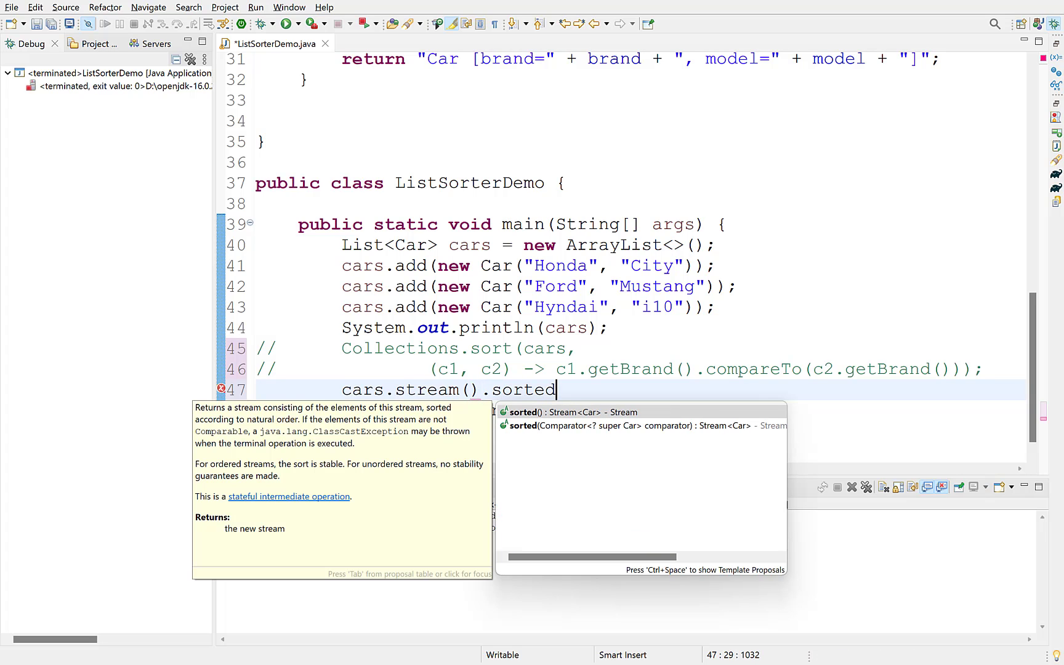
pyautogui.moveTo(552, 435)
pyautogui.write('((c1, c2) -> c1.getBrand().compareTo(c2.getBrand(')
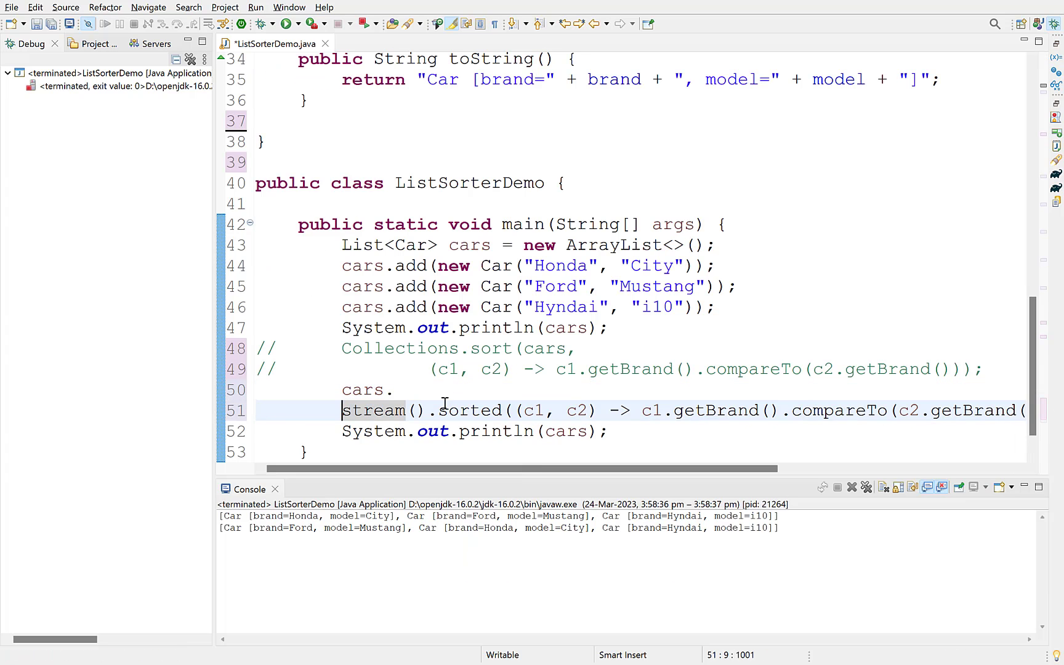
# Collect the sorted stream into a list reassigned to cars and bring up the run options.
pyautogui.write('.collect(Collectors.toList());')
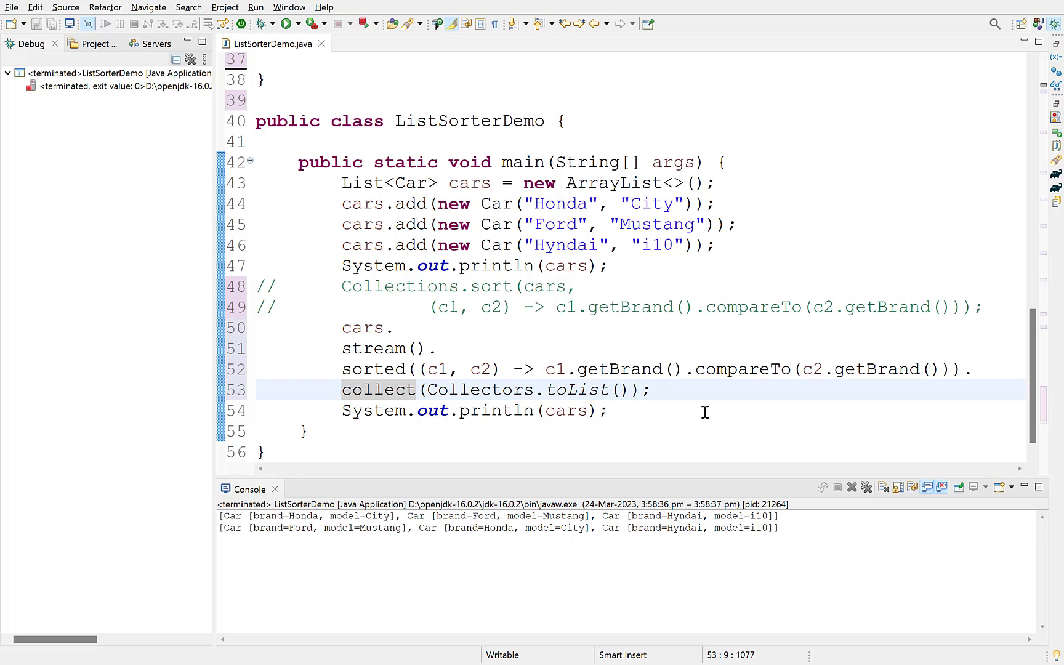
pyautogui.write('cars =')
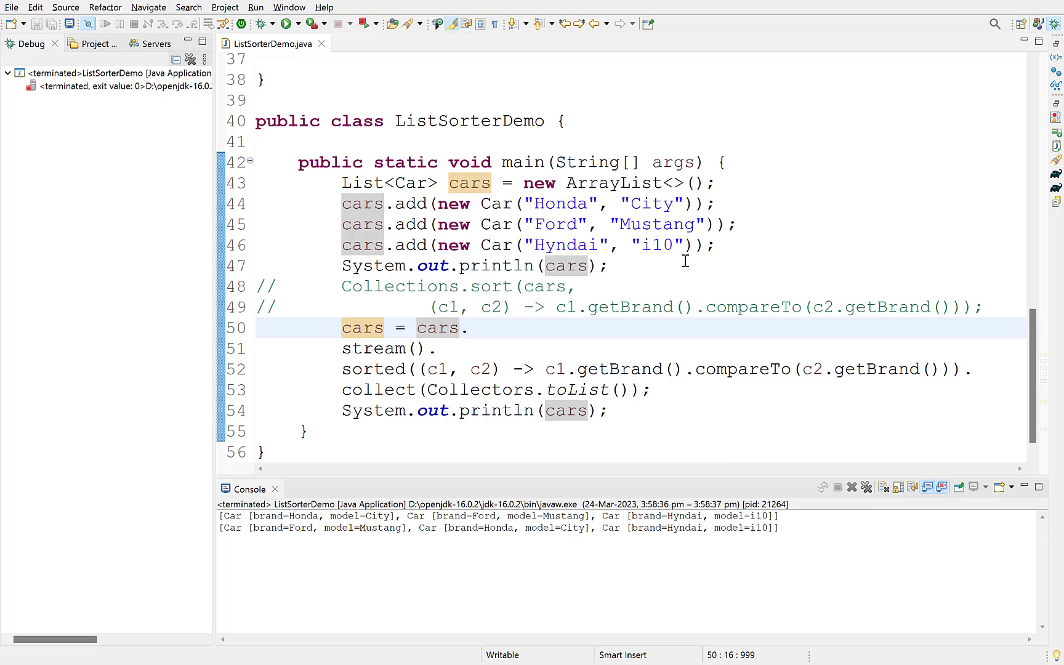
pyautogui.rightClick(686, 261)
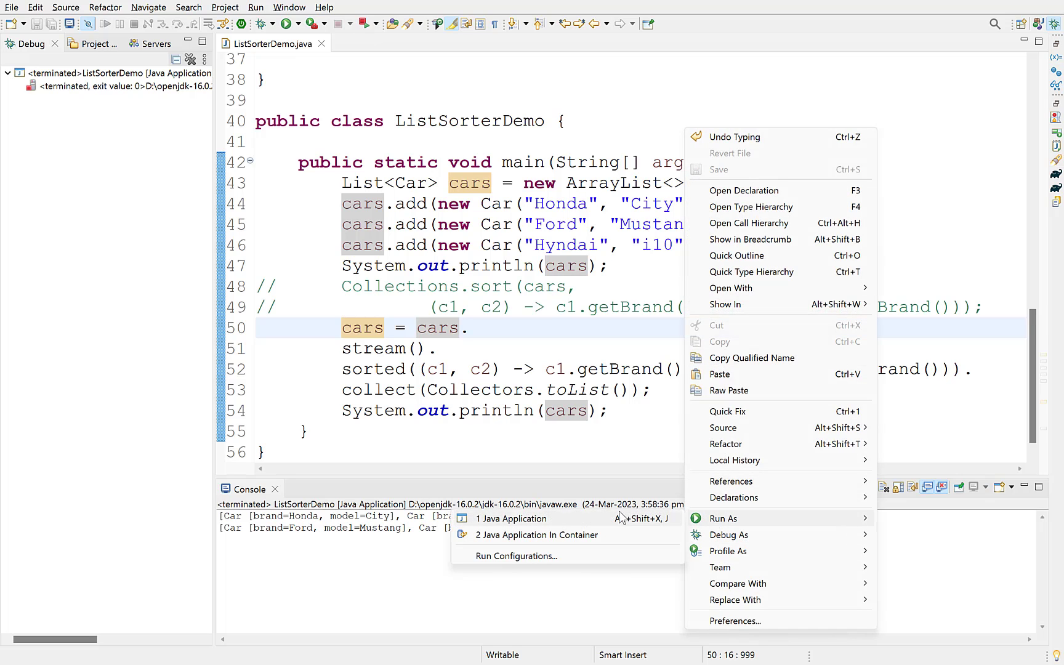